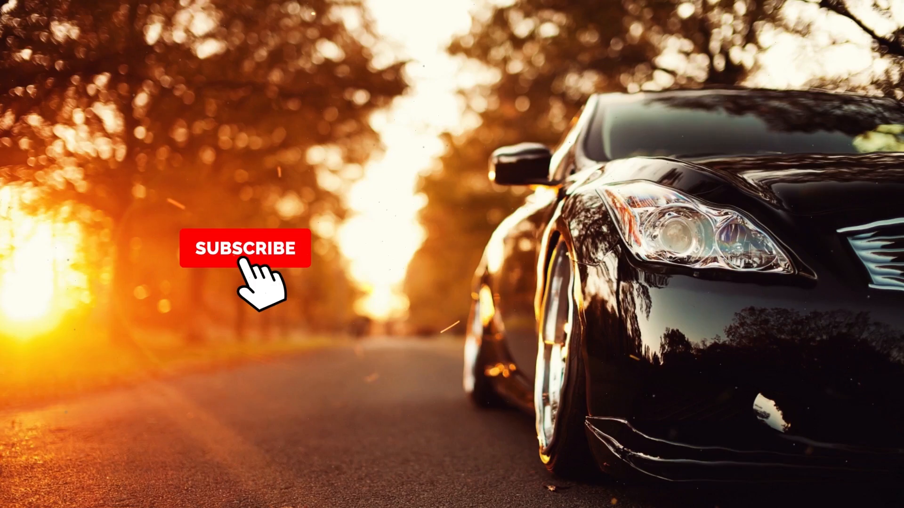
- Import the Assets folder into the empty project via Import > File
{"action": "left_click", "coordinate": [245, 247]}
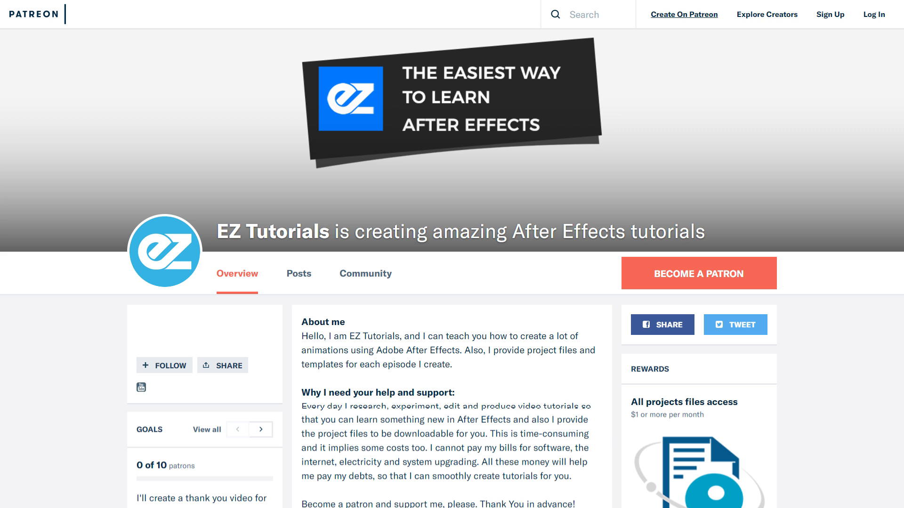
{"action": "scroll", "scroll_direction": "down", "scroll_amount": 3}
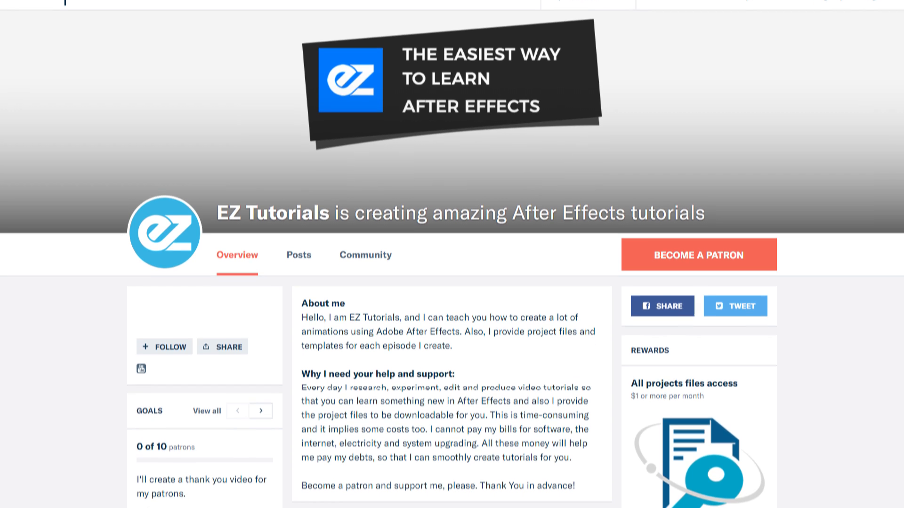
{"action": "scroll", "scroll_direction": "down", "scroll_amount": 3}
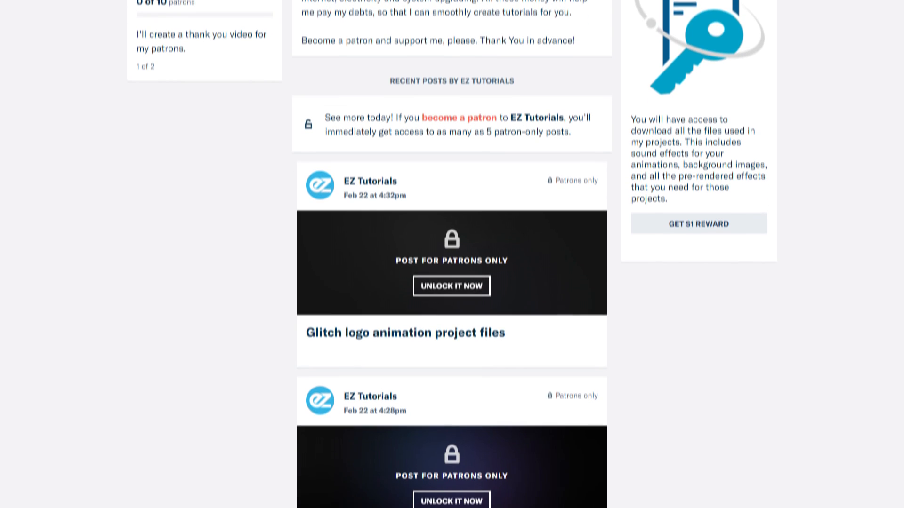
{"action": "scroll", "scroll_direction": "down", "scroll_amount": 3}
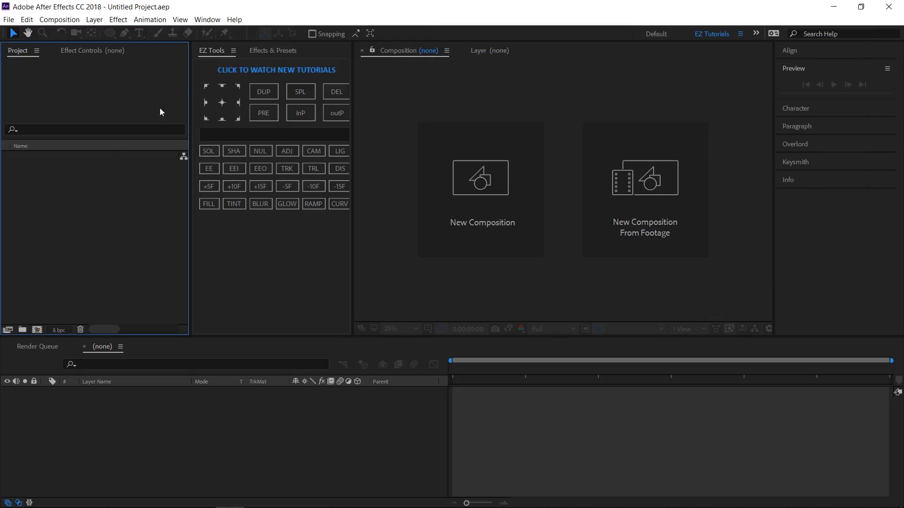
{"action": "mouse_move", "coordinate": [209, 169]}
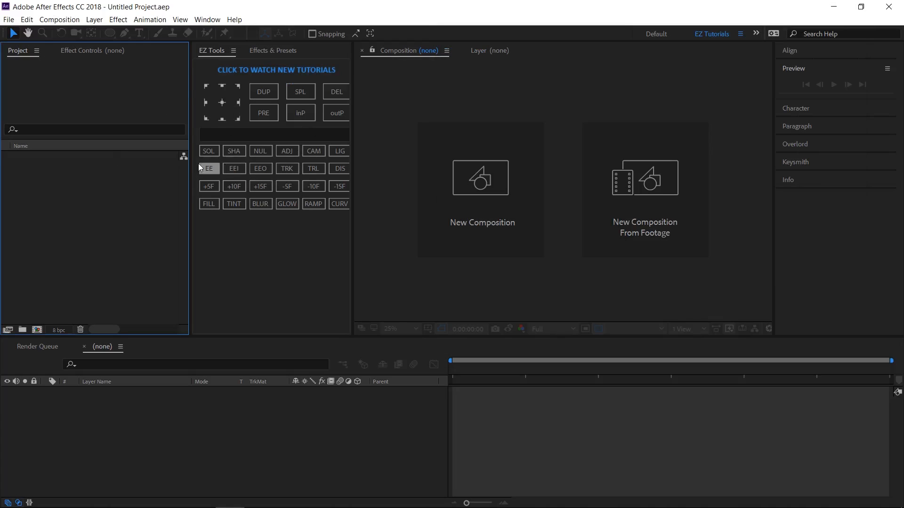
{"action": "mouse_move", "coordinate": [112, 208]}
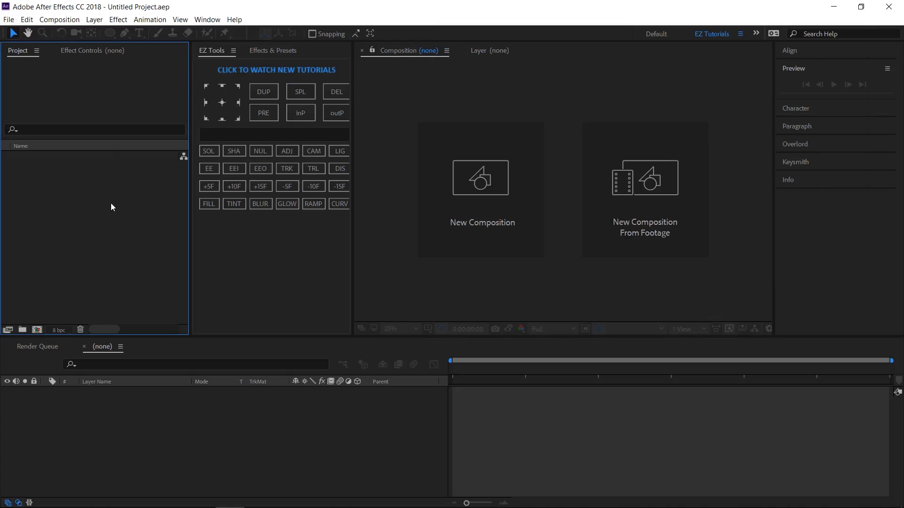
{"action": "right_click", "coordinate": [112, 207]}
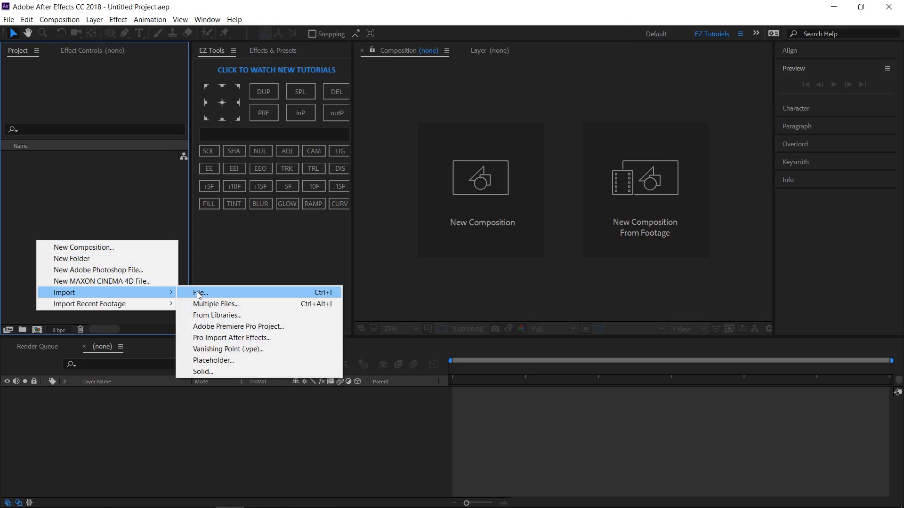
{"action": "left_click", "coordinate": [199, 292]}
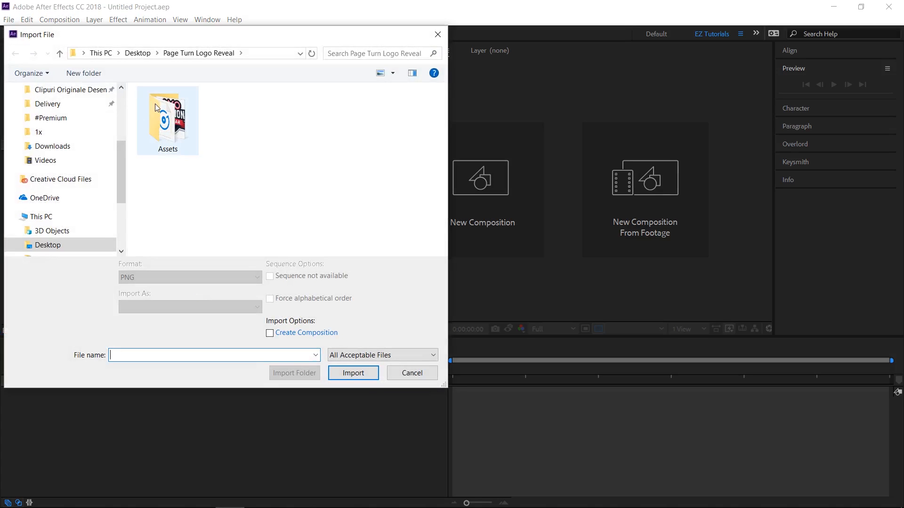
{"action": "left_click", "coordinate": [353, 372]}
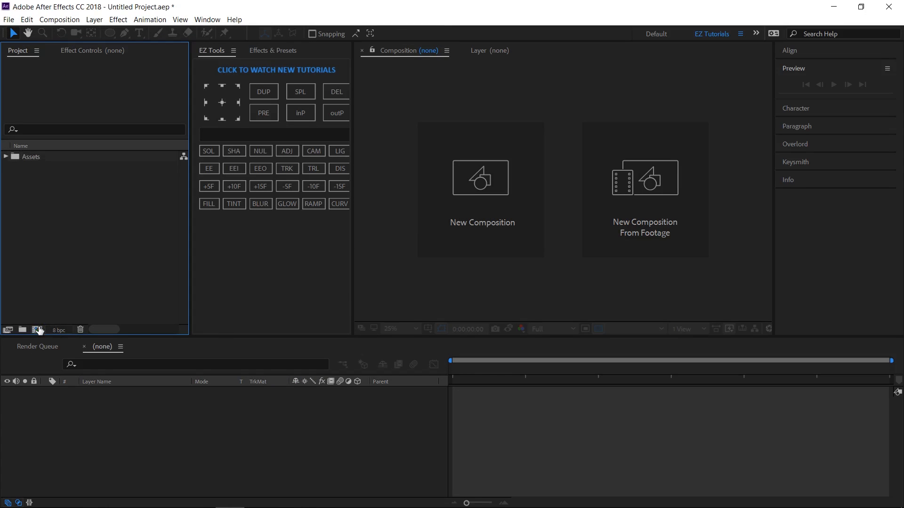
- Create a 1920×1080, 30 fps composition named 'Page Turn Logo Reveal'
{"action": "left_click", "coordinate": [481, 178]}
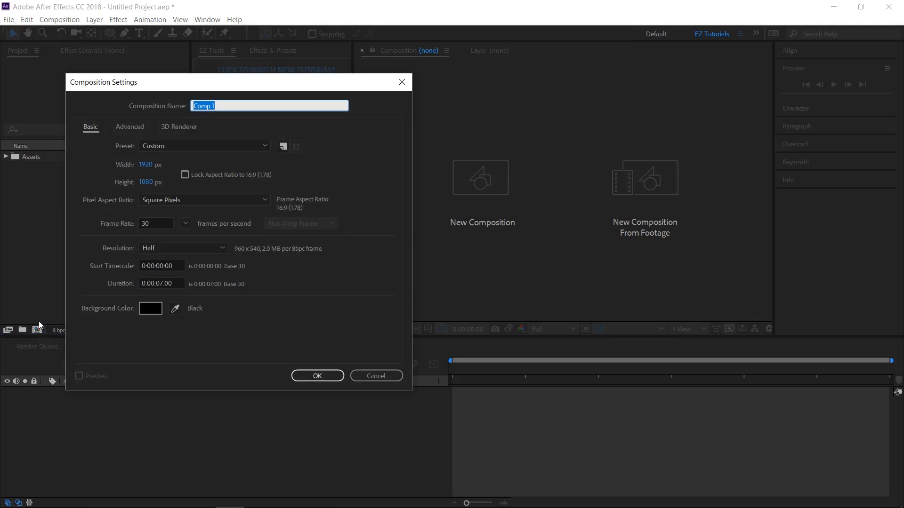
{"action": "type", "text": "Page"}
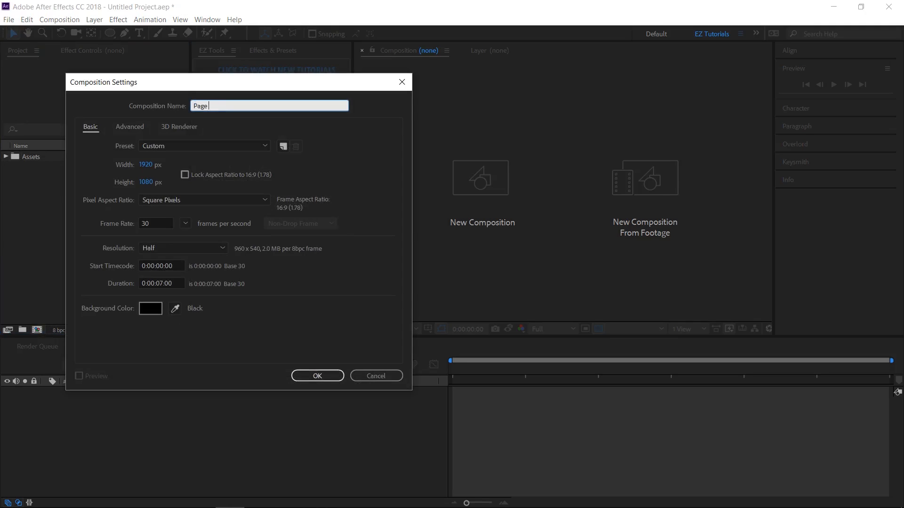
{"action": "type", "text": "Turn"}
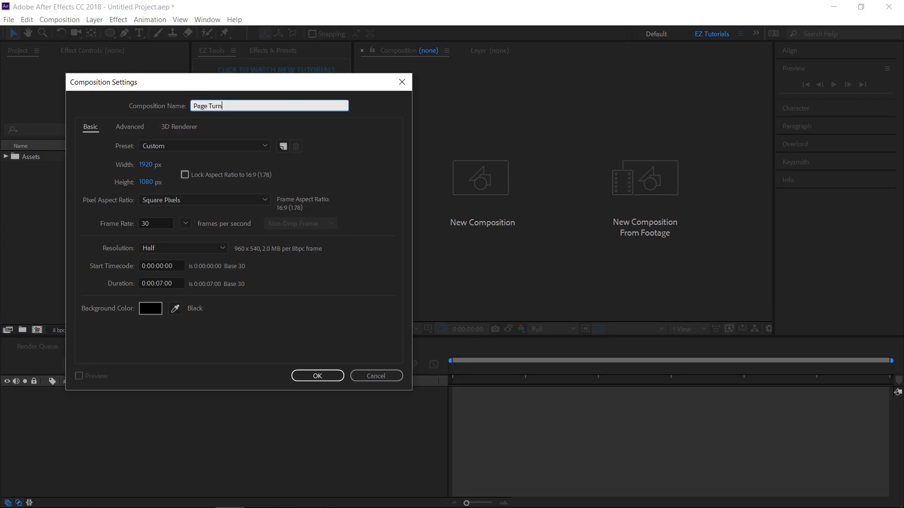
{"action": "type", "text": "Logo Reveal"}
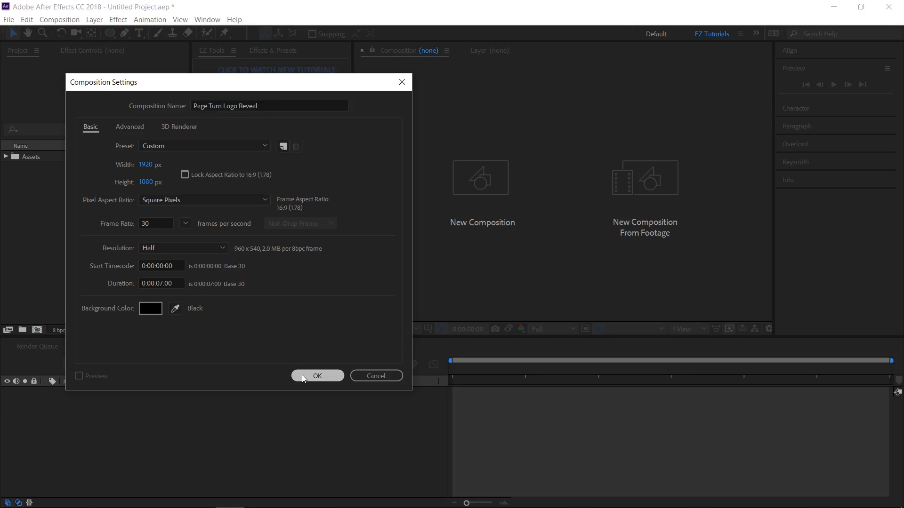
{"action": "left_click", "coordinate": [317, 375]}
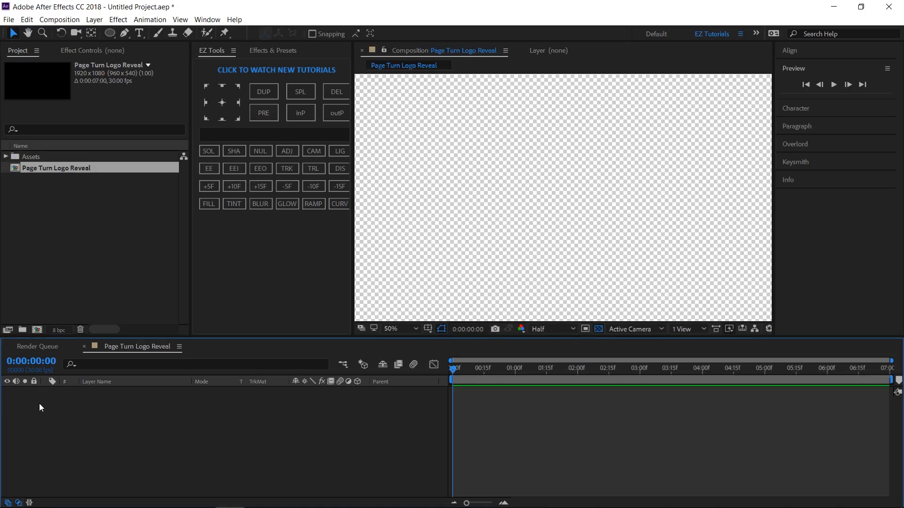
{"action": "mouse_move", "coordinate": [225, 136]}
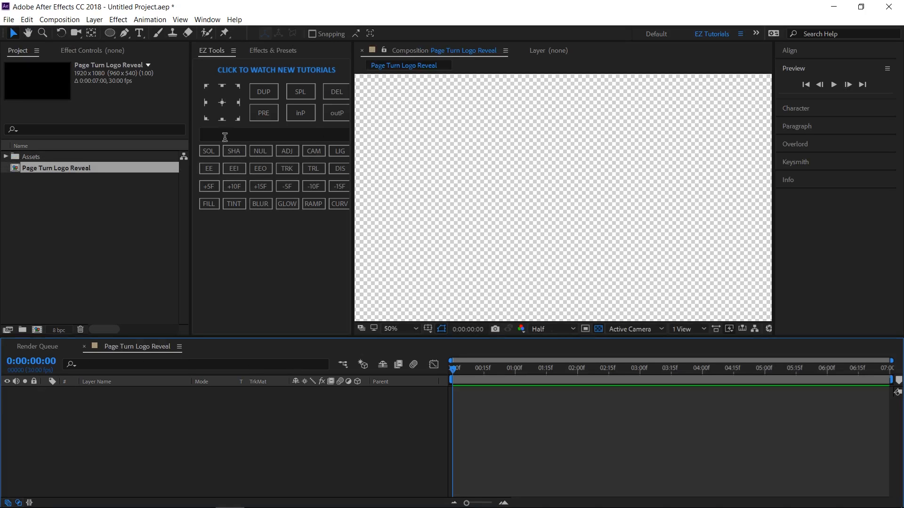
- Add a solid layer named BG and apply a Gradient Ramp effect to it
{"action": "type", "text": "BG"}
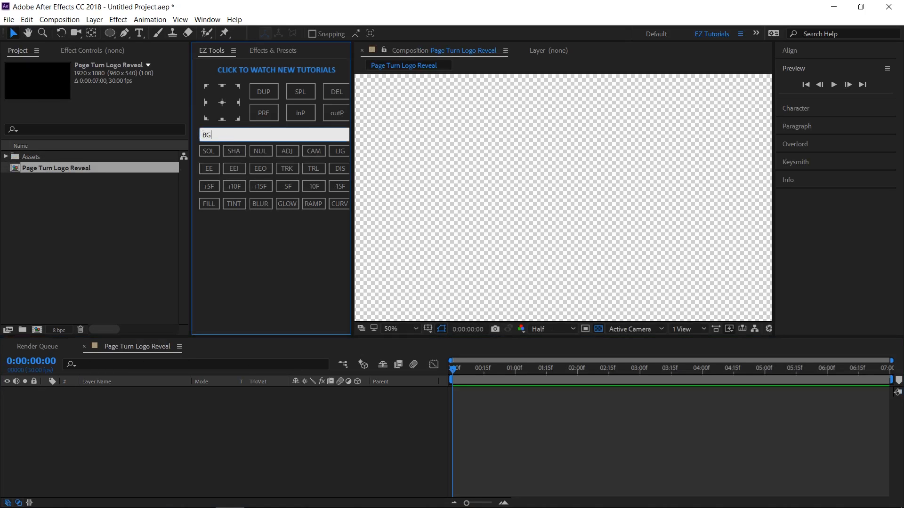
{"action": "left_click", "coordinate": [209, 151]}
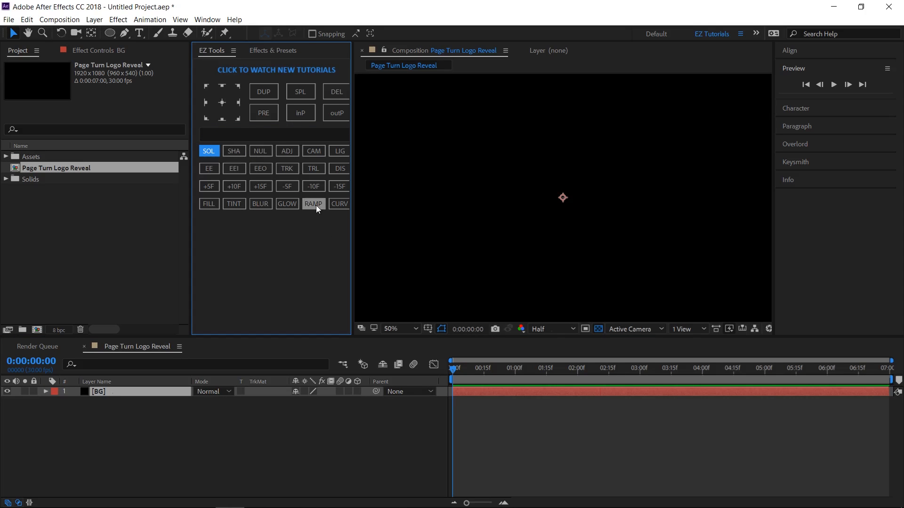
{"action": "left_click", "coordinate": [313, 203]}
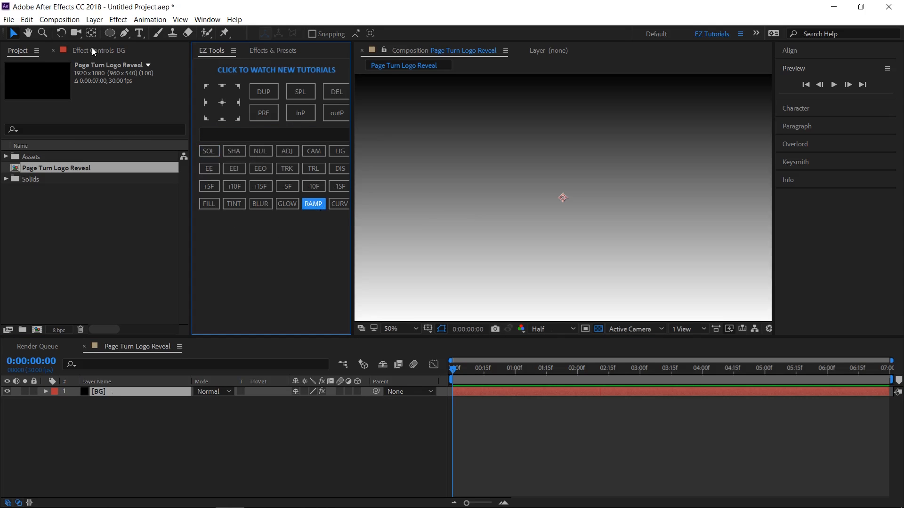
{"action": "left_click", "coordinate": [313, 205]}
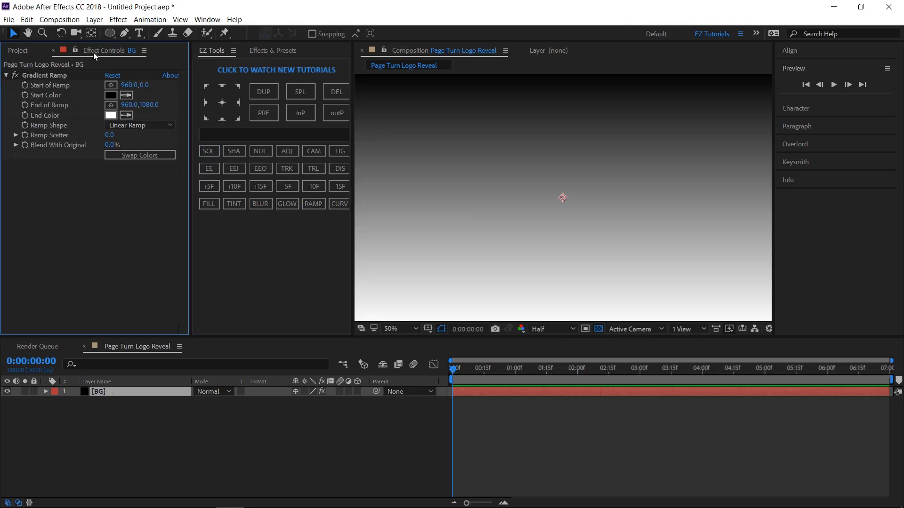
- Make the ramp radial, end position 400, blue colour, then swap so white is centre and blue edges
{"action": "double_click", "coordinate": [143, 84]}
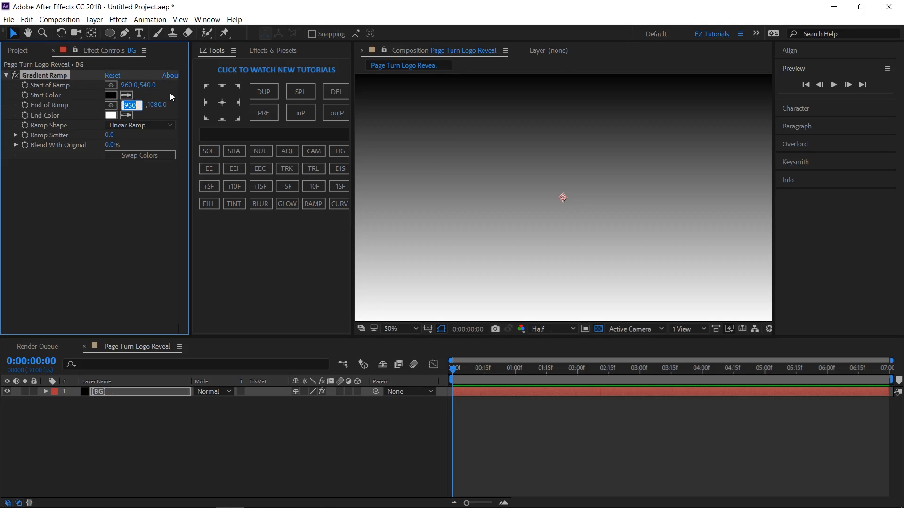
{"action": "type", "text": "4000.0"}
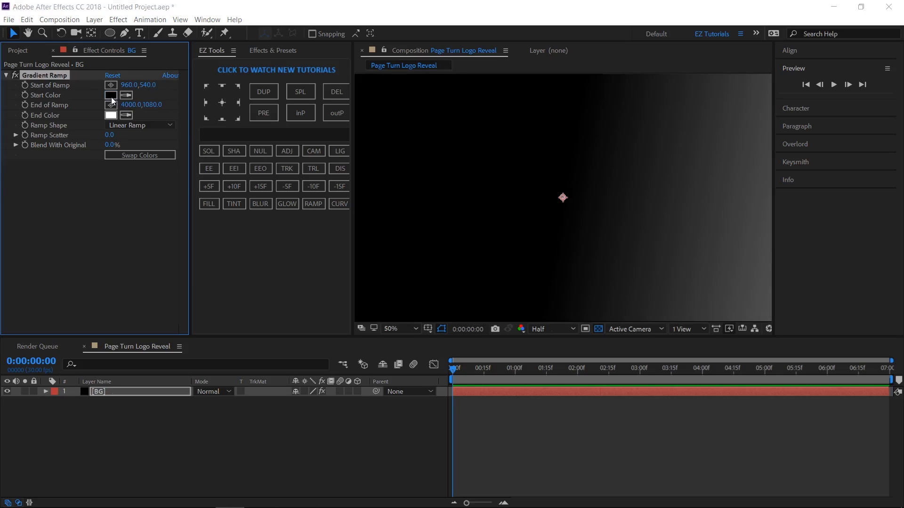
{"action": "left_click", "coordinate": [110, 95]}
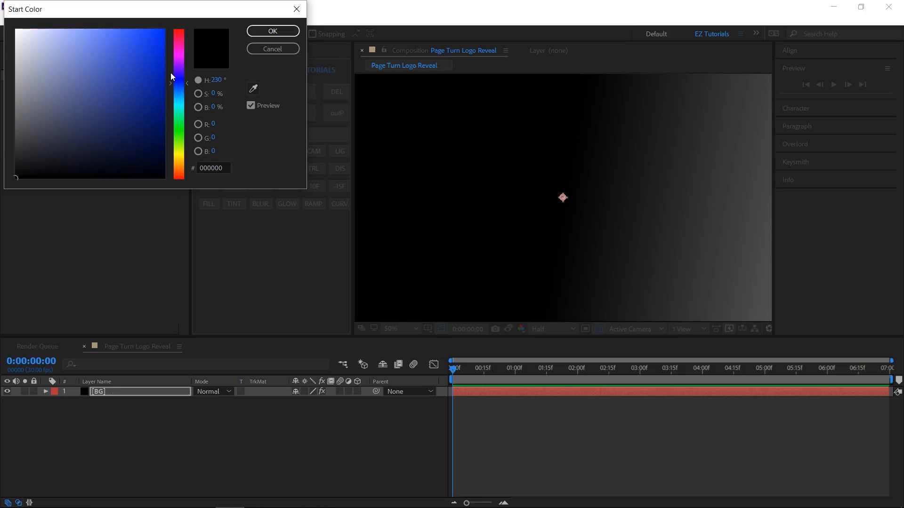
{"action": "left_click", "coordinate": [168, 74]}
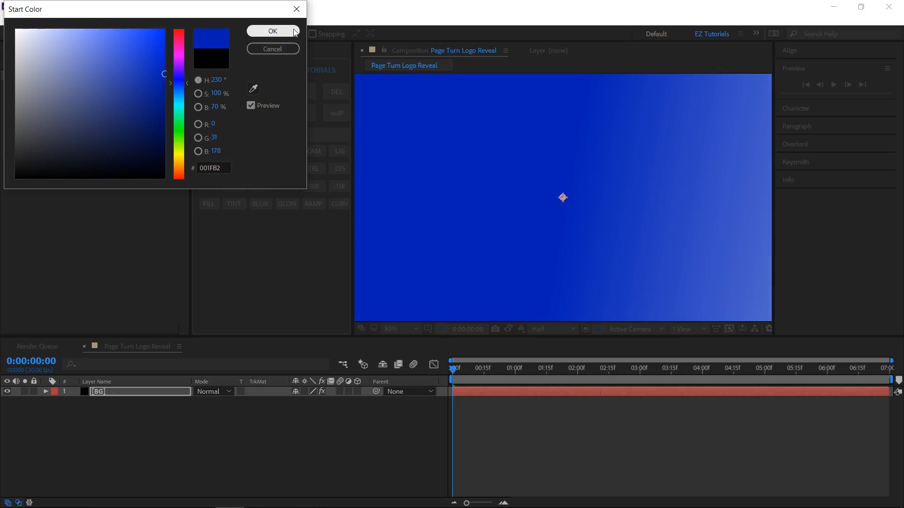
{"action": "left_click", "coordinate": [272, 31]}
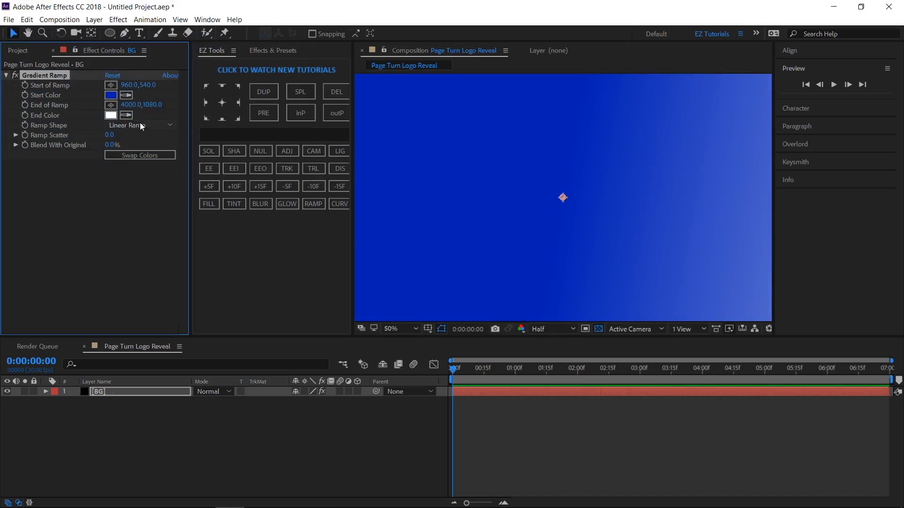
{"action": "left_click", "coordinate": [138, 125]}
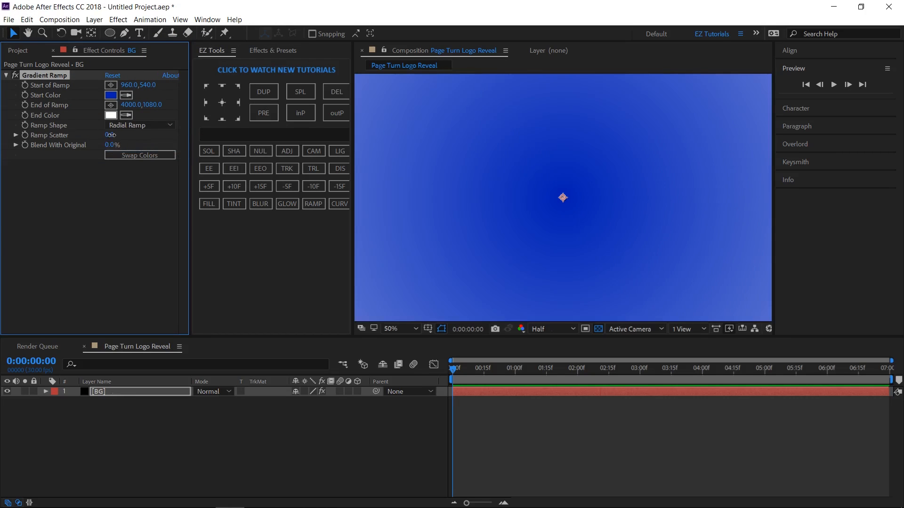
{"action": "double_click", "coordinate": [110, 135]}
{"action": "type", "text": "50"}
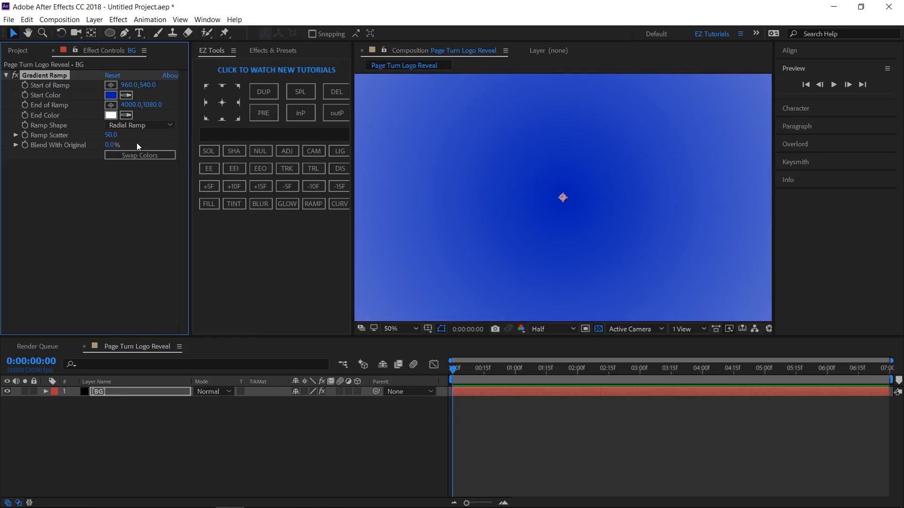
{"action": "left_click", "coordinate": [140, 155]}
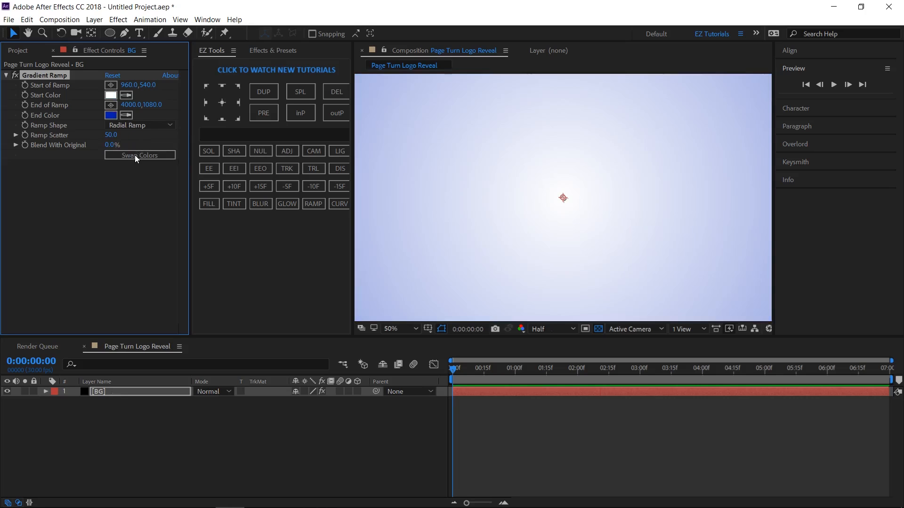
- Fit the whole composition in the preview and return to the Project panel
{"action": "left_click", "coordinate": [397, 330]}
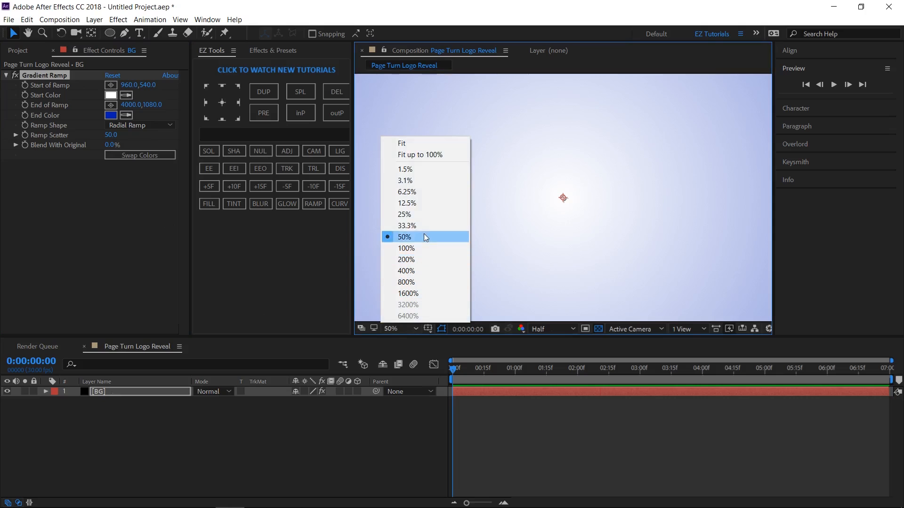
{"action": "left_click", "coordinate": [401, 143]}
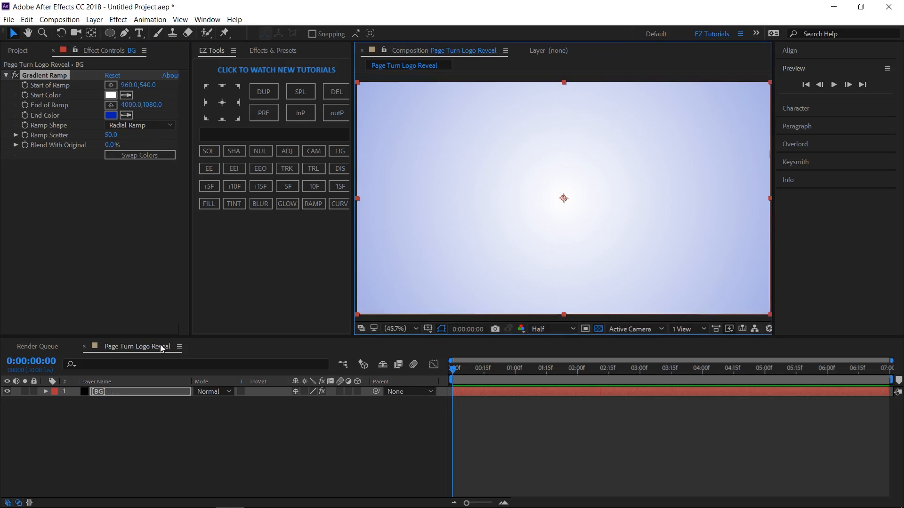
{"action": "left_click", "coordinate": [17, 51]}
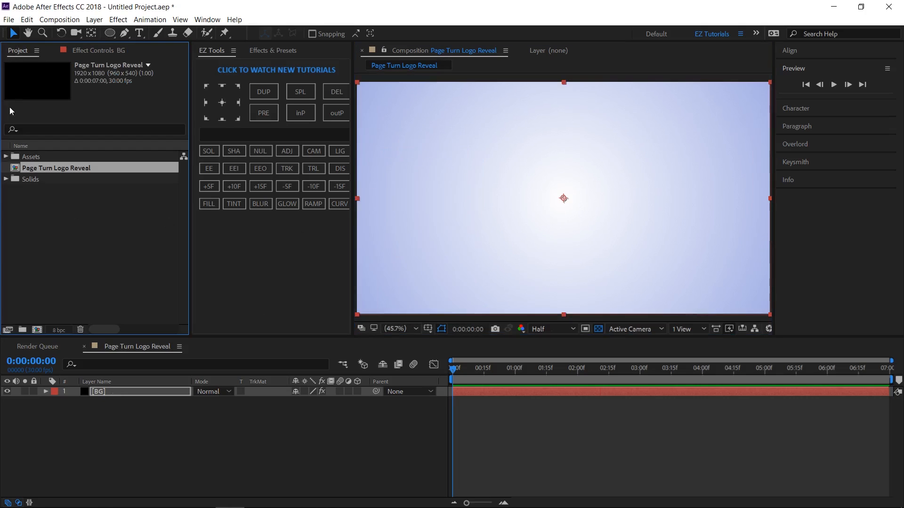
- Add logo.png from the Assets folder as a layer scaled to 22%
{"action": "left_click", "coordinate": [5, 156]}
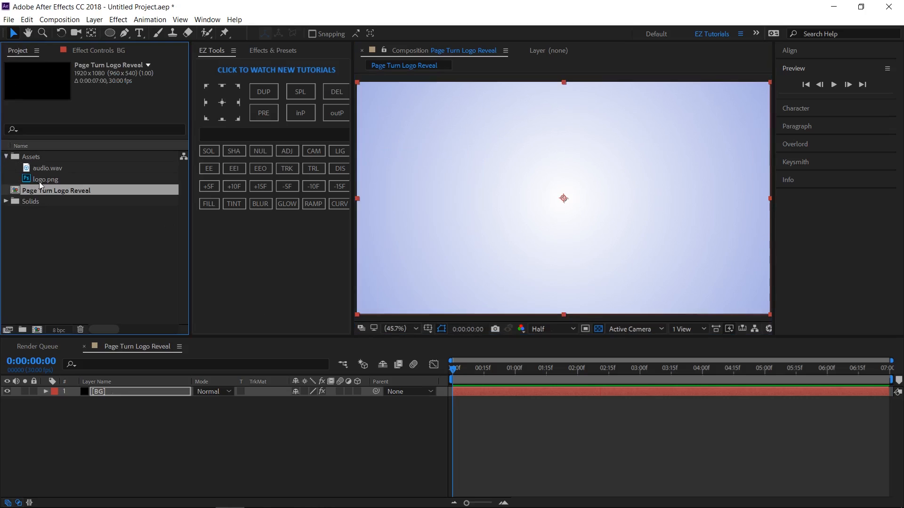
{"action": "left_click", "coordinate": [46, 179]}
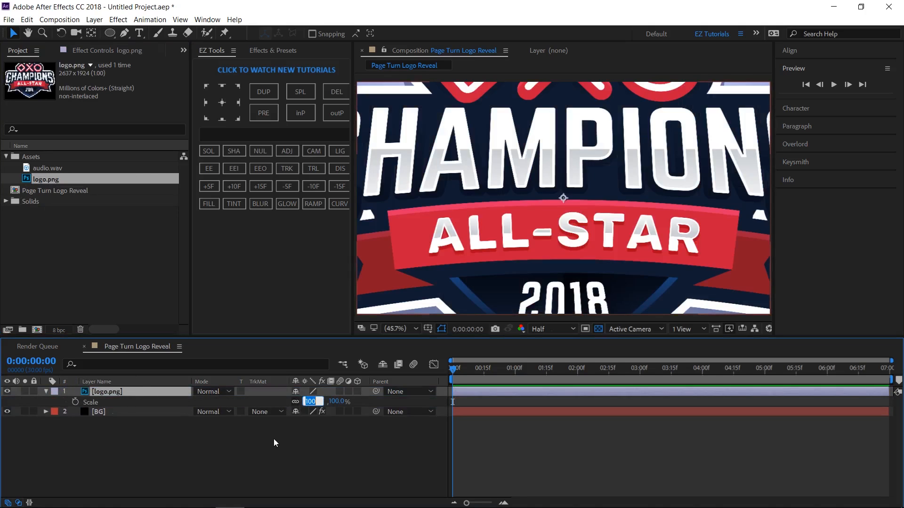
{"action": "type", "text": "22.0"}
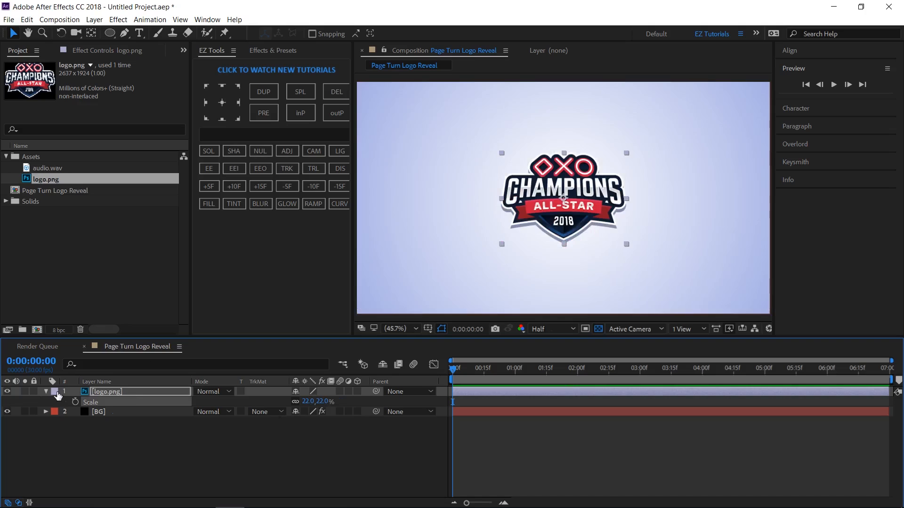
- Precompose the logo layer as 'Logo Placeholder' using the EZ Tools PRE button
{"action": "left_click", "coordinate": [45, 391]}
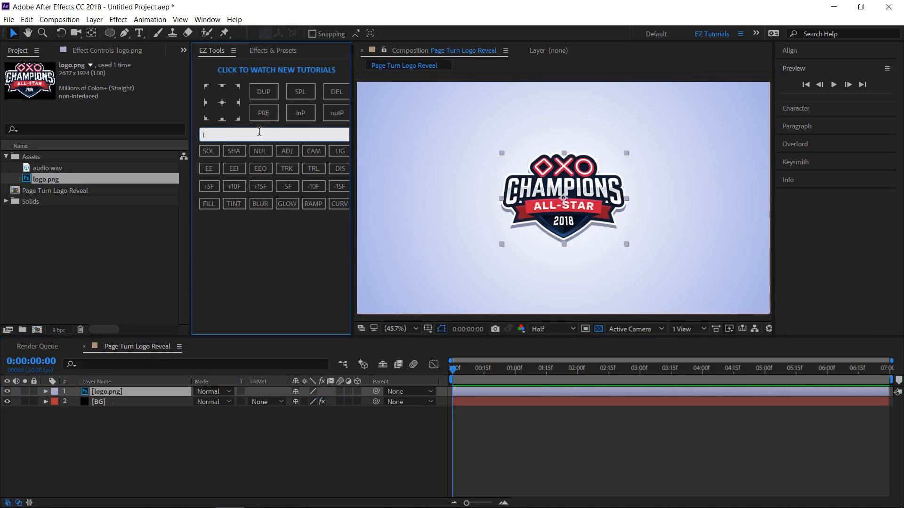
{"action": "type", "text": "Logo Plac"}
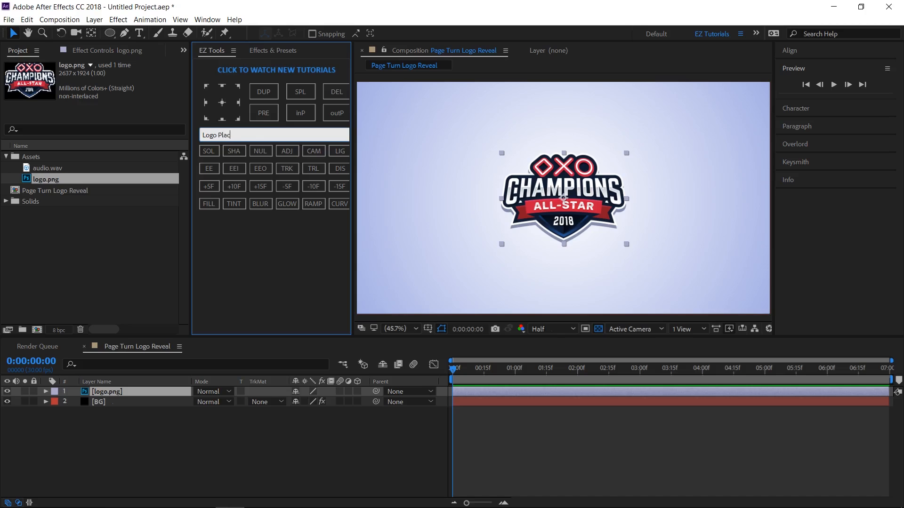
{"action": "type", "text": "eholder"}
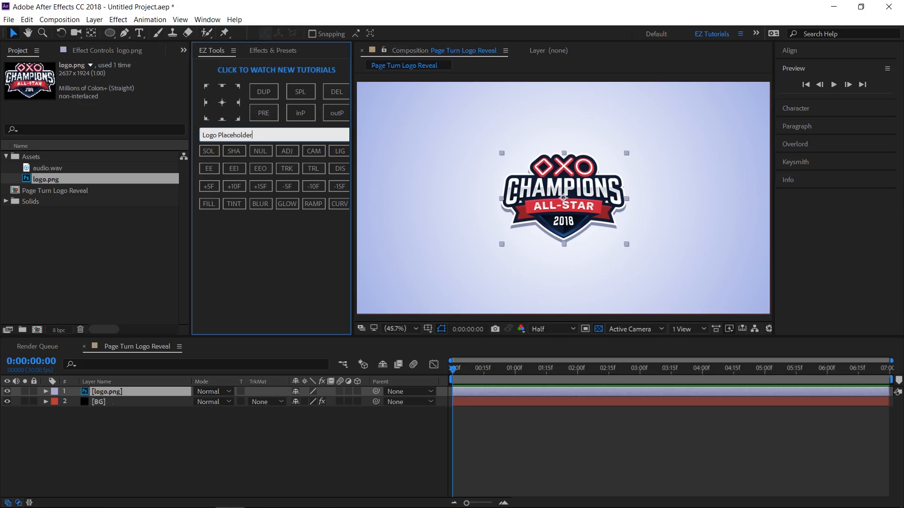
{"action": "left_click", "coordinate": [263, 112]}
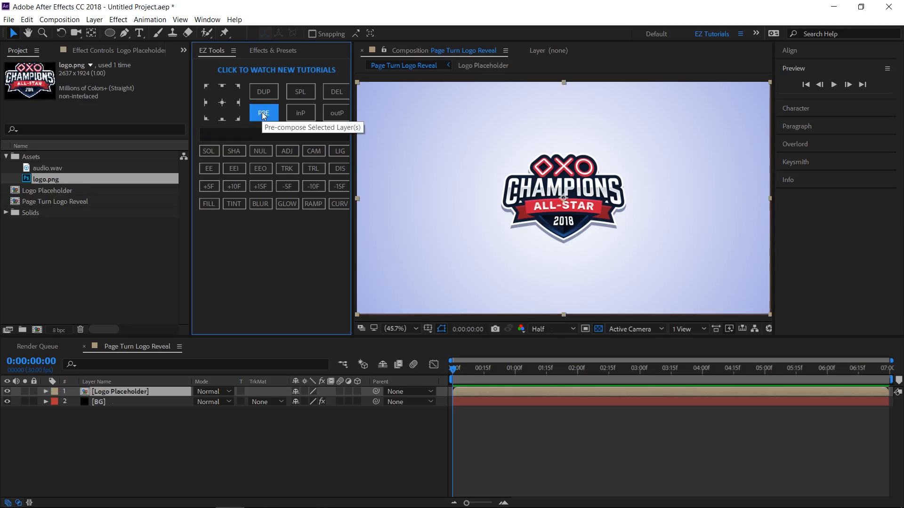
{"action": "left_click", "coordinate": [273, 51]}
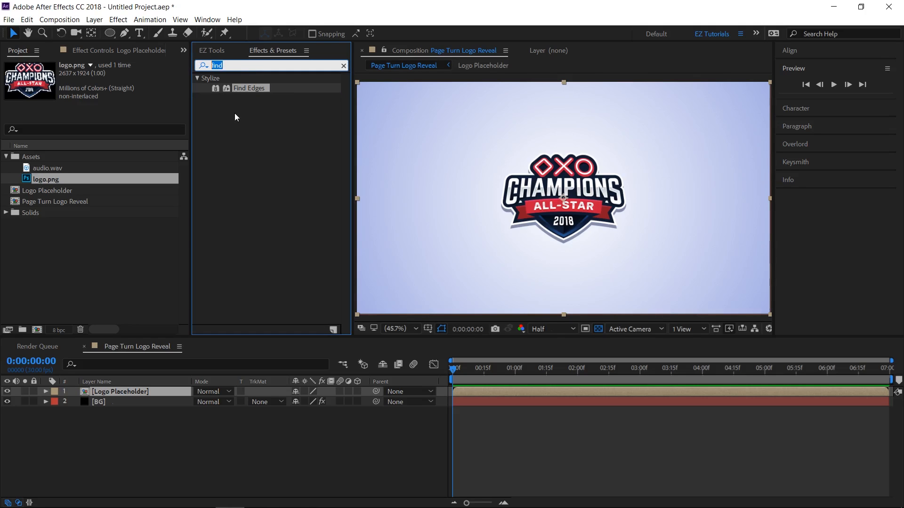
- Apply CC Page Turn to Logo Placeholder with Controls set to Top Left Corner
{"action": "type", "text": "cc page"}
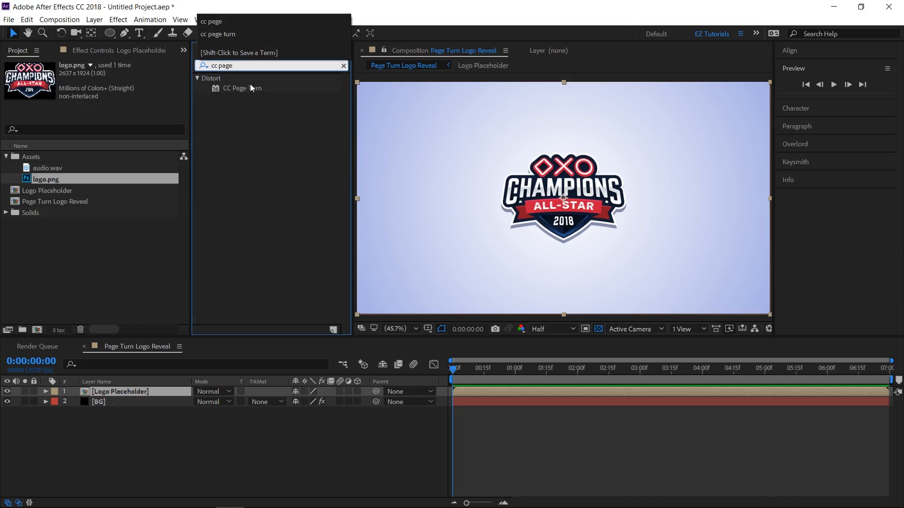
{"action": "double_click", "coordinate": [243, 88]}
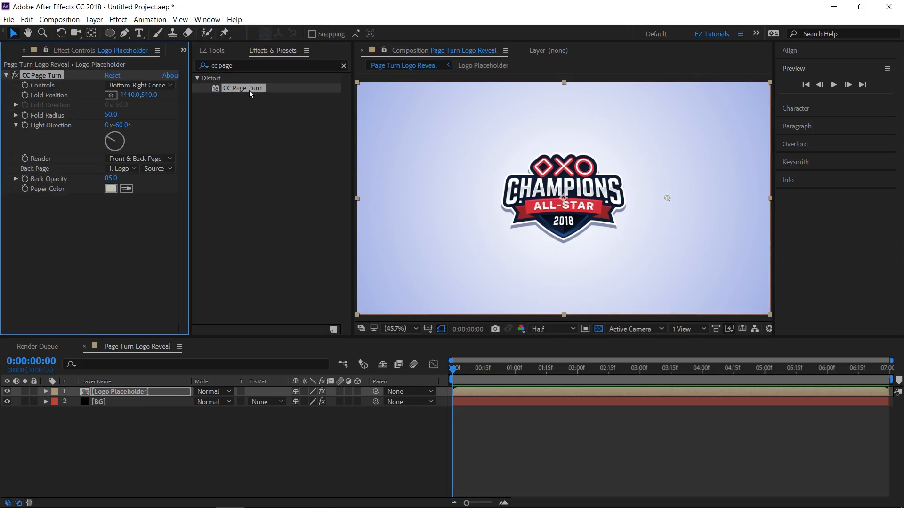
{"action": "left_click", "coordinate": [138, 86]}
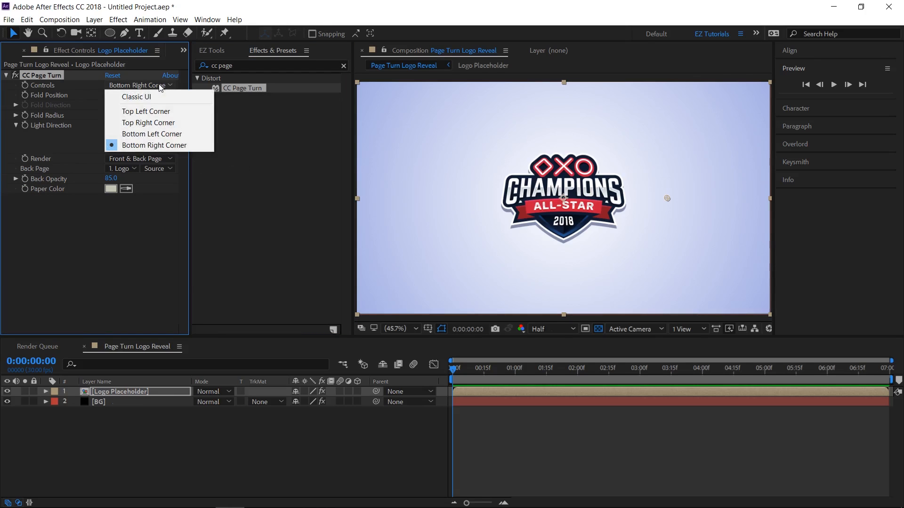
{"action": "left_click", "coordinate": [147, 111]}
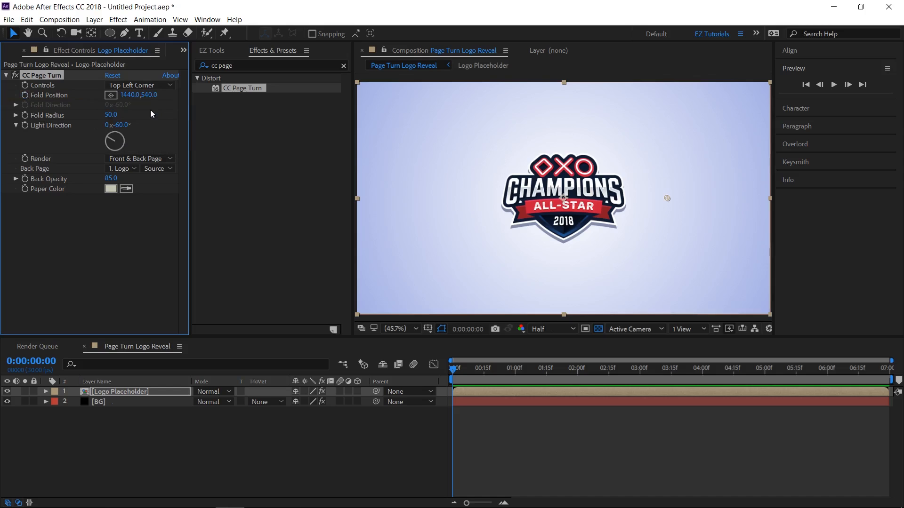
{"action": "mouse_move", "coordinate": [485, 378]}
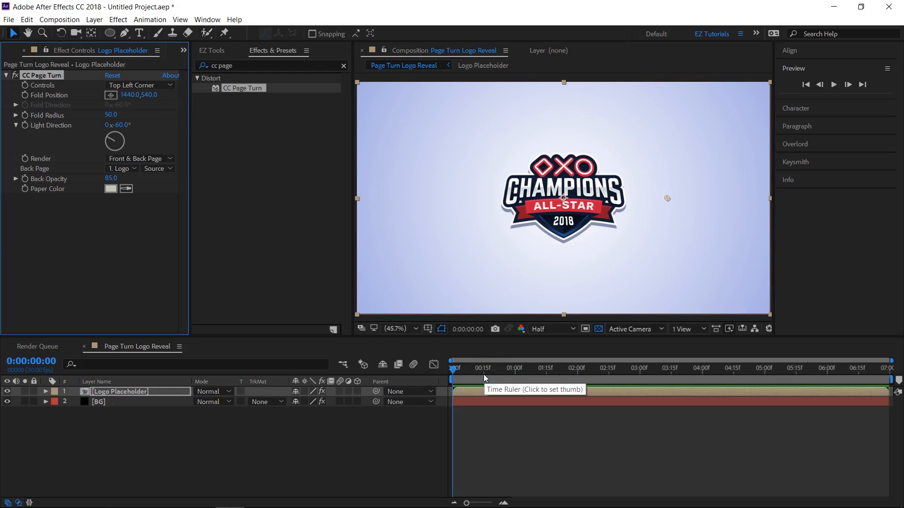
- Keyframe Fold Position 2730,760 at 0:15 and 1010,650 at 2:00, with Fold Radius 400
{"action": "left_click", "coordinate": [484, 368]}
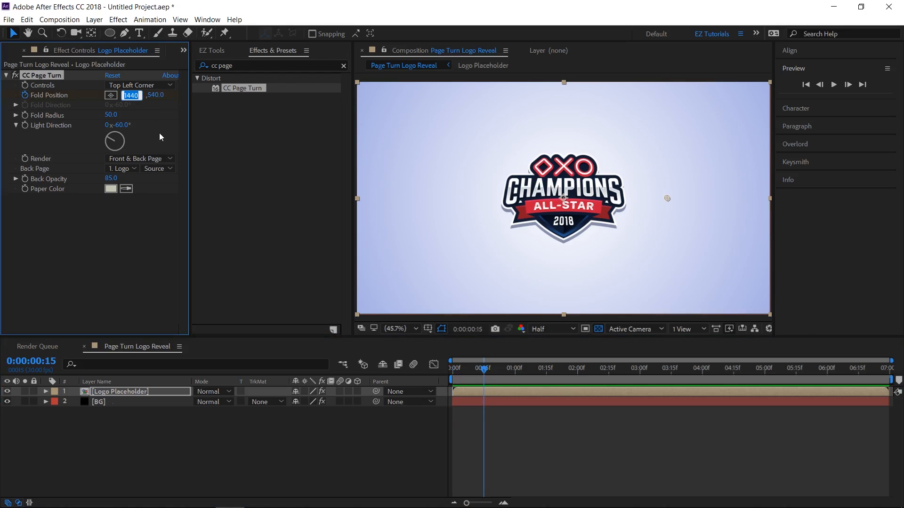
{"action": "type", "text": "2730.0"}
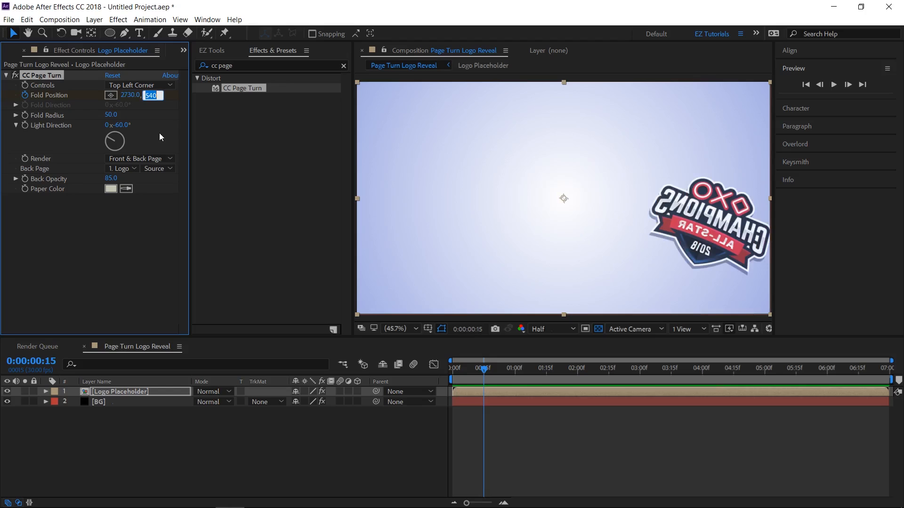
{"action": "type", "text": "760.0"}
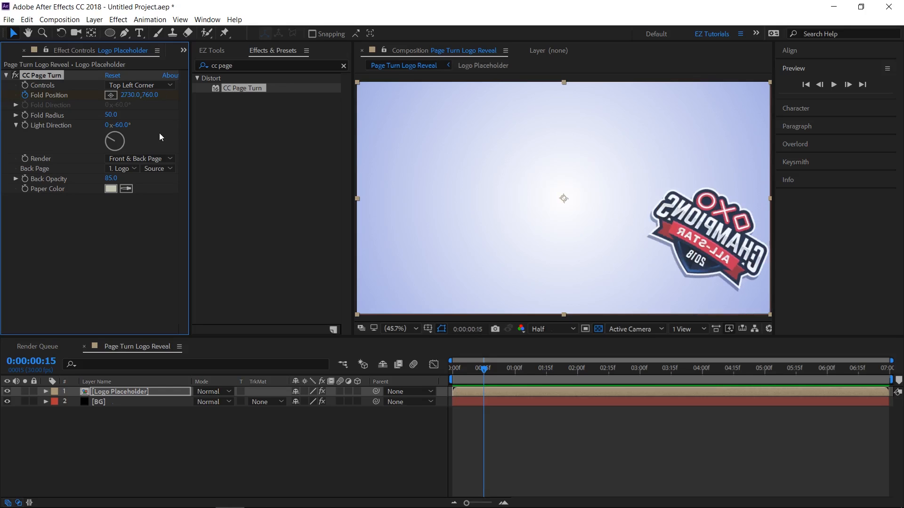
{"action": "left_click", "coordinate": [212, 51]}
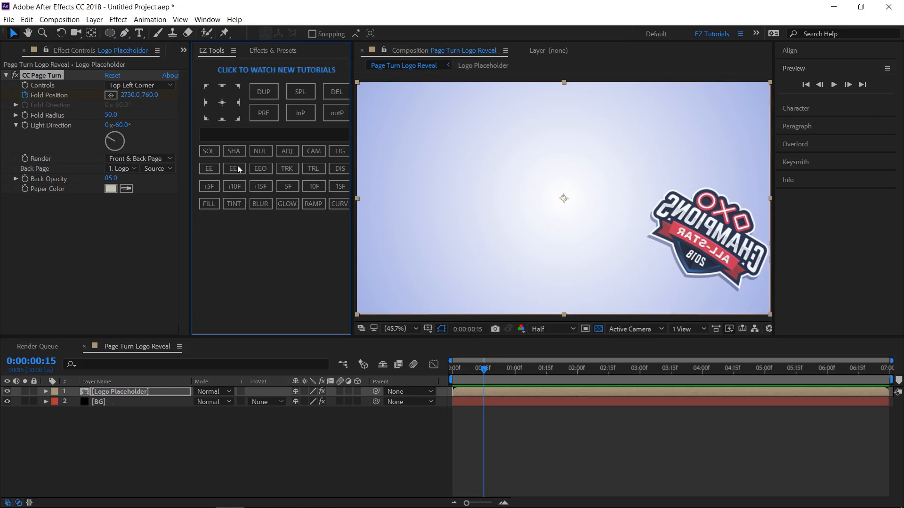
{"action": "left_click", "coordinate": [260, 186]}
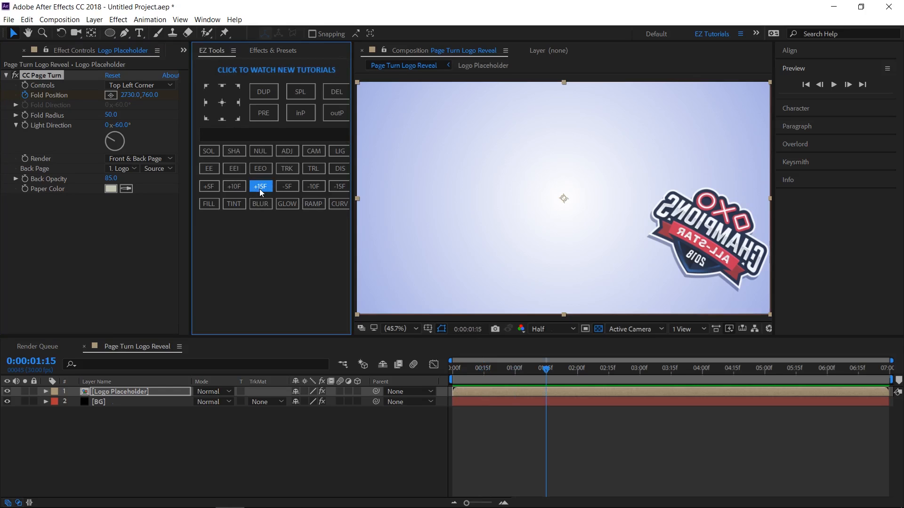
{"action": "left_click", "coordinate": [259, 185]}
{"action": "type", "text": "101"}
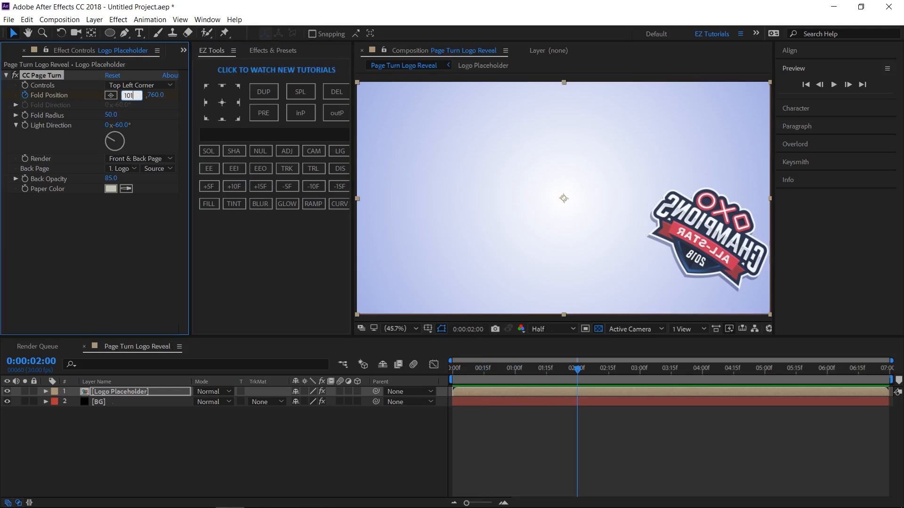
{"action": "type", "text": "65"}
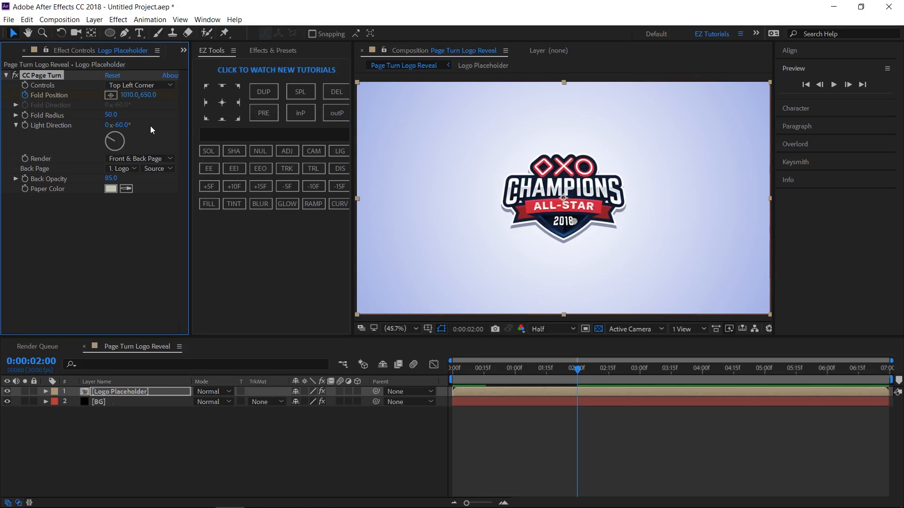
{"action": "mouse_move", "coordinate": [40, 114]}
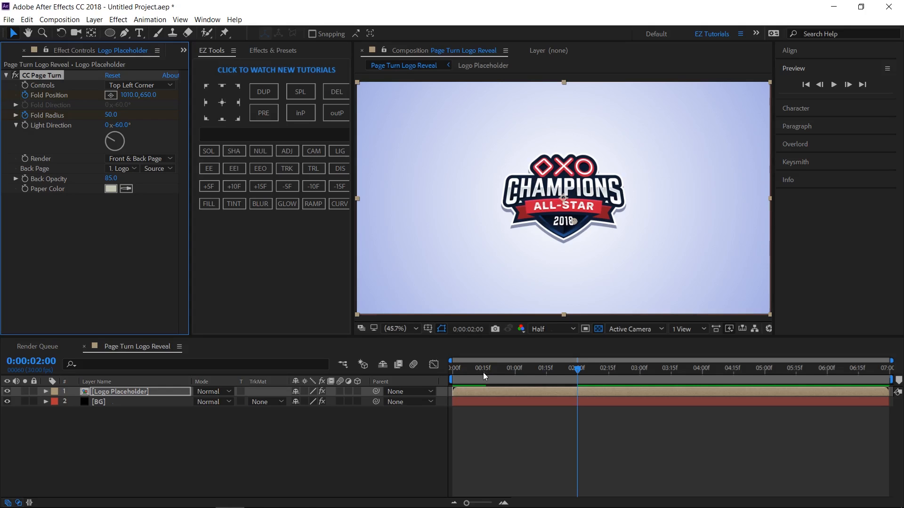
{"action": "left_click", "coordinate": [483, 372]}
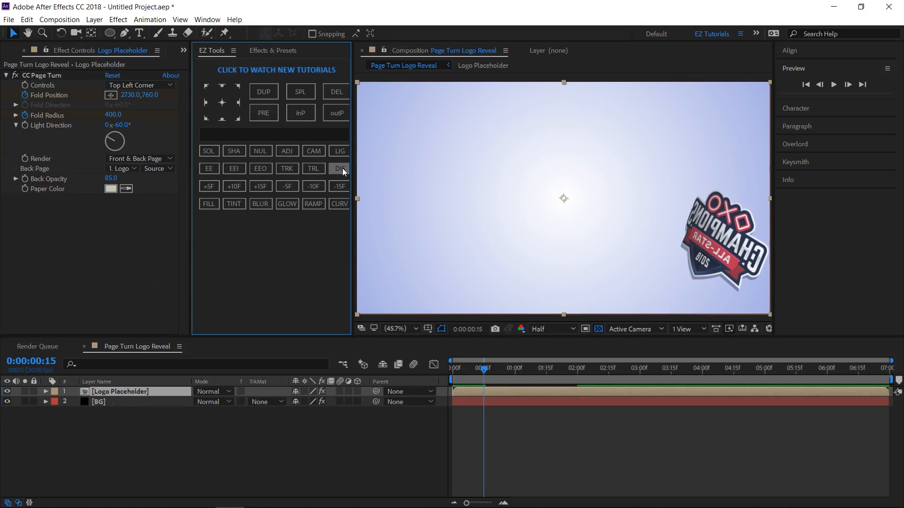
- Easy Ease the Fold Position and Fold Radius keyframes and view them as a speed graph
{"action": "left_click", "coordinate": [340, 169]}
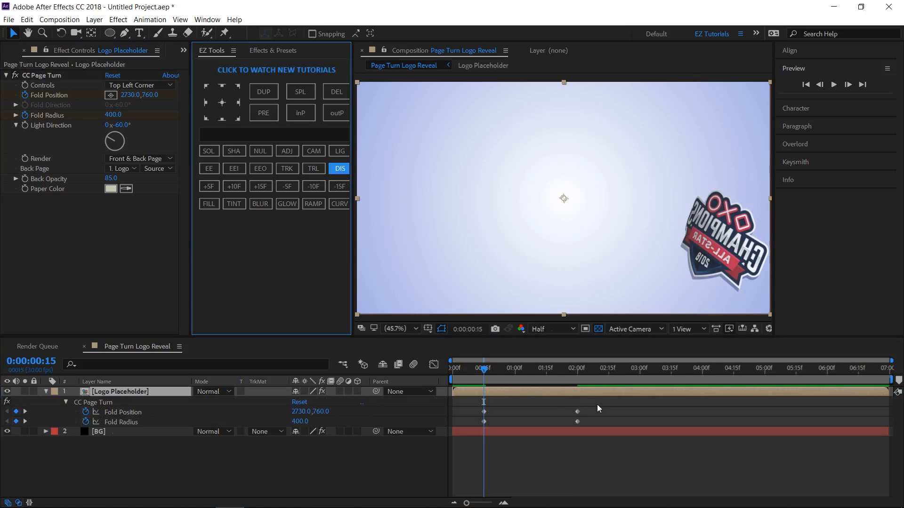
{"action": "left_click", "coordinate": [339, 169]}
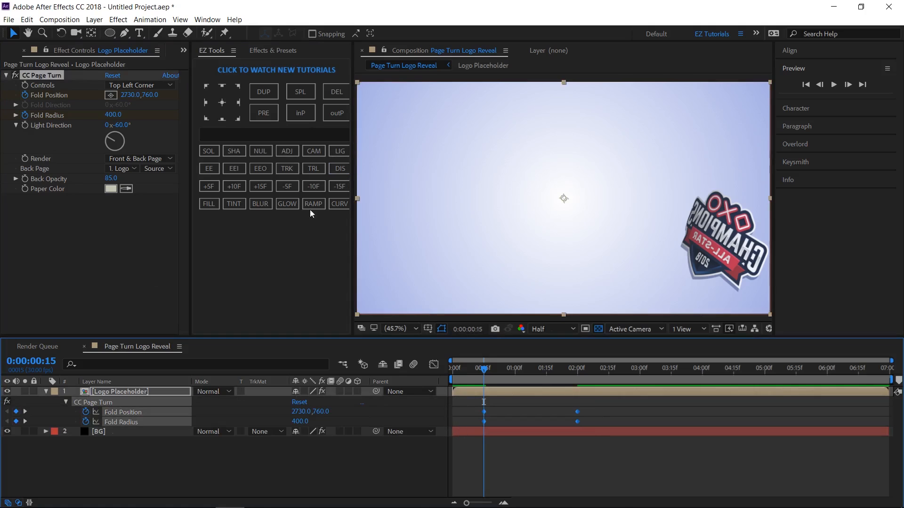
{"action": "left_click", "coordinate": [209, 168]}
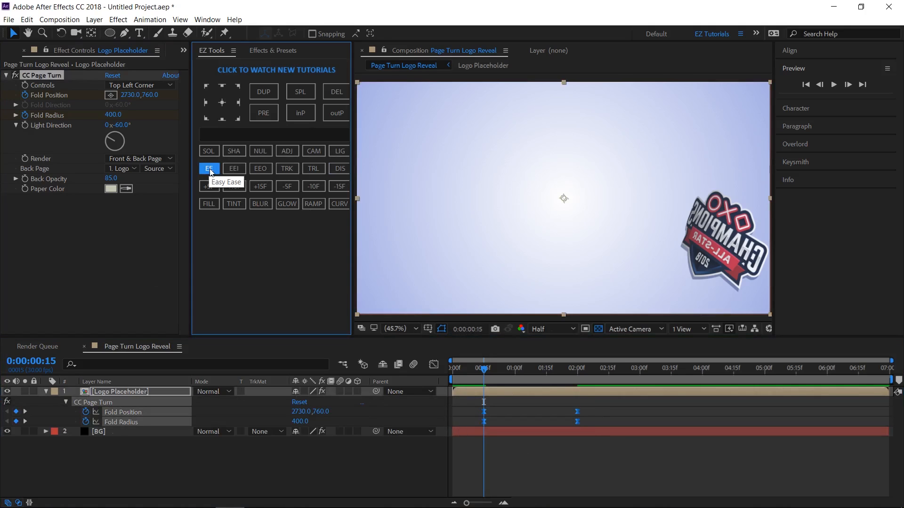
{"action": "left_click", "coordinate": [434, 365]}
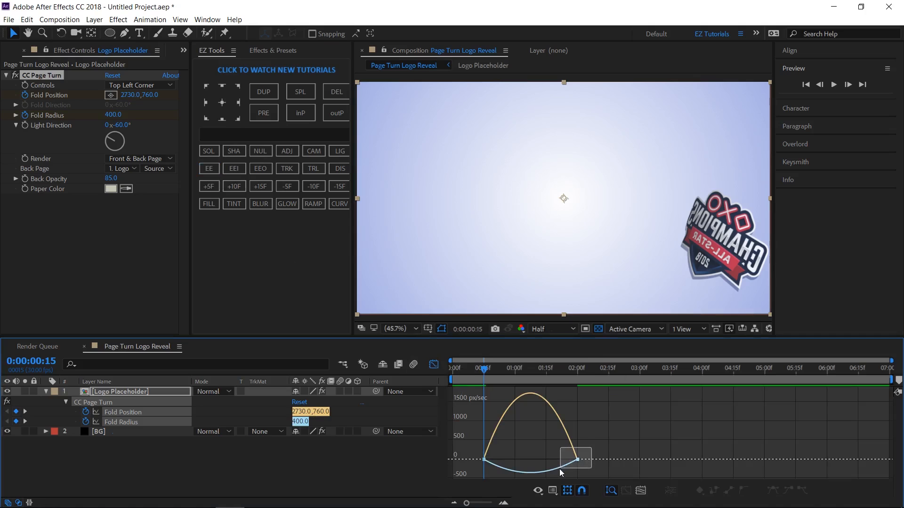
{"action": "left_click", "coordinate": [576, 460]}
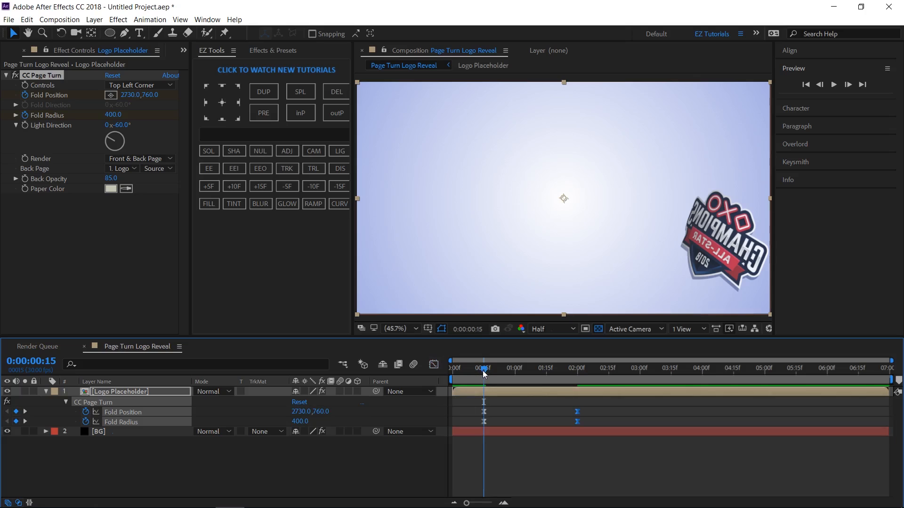
- Preview the page-turn reveal from the start of the composition, then stop playback
{"action": "left_click", "coordinate": [805, 84]}
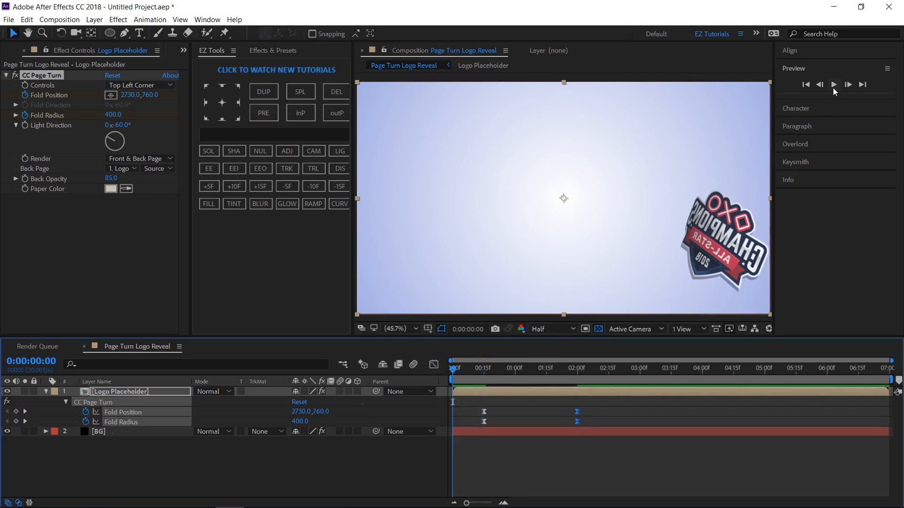
{"action": "left_click", "coordinate": [834, 84]}
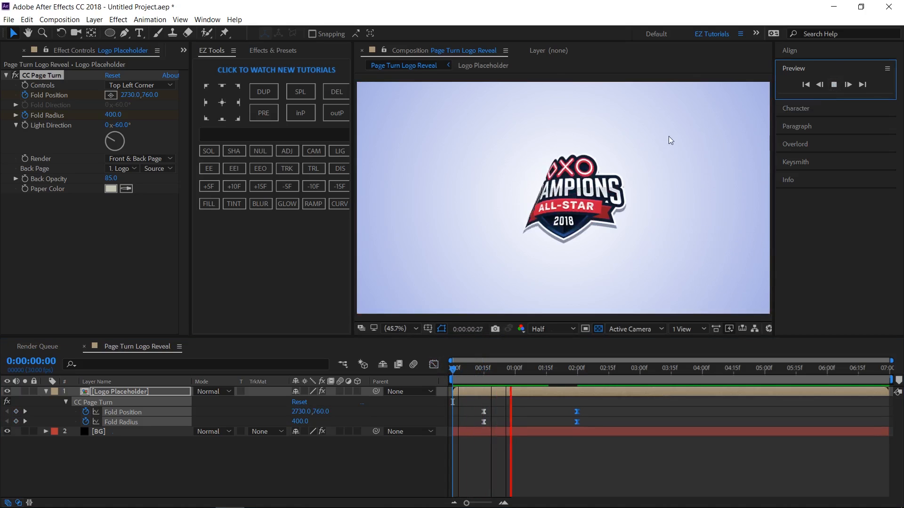
{"action": "left_click", "coordinate": [846, 84]}
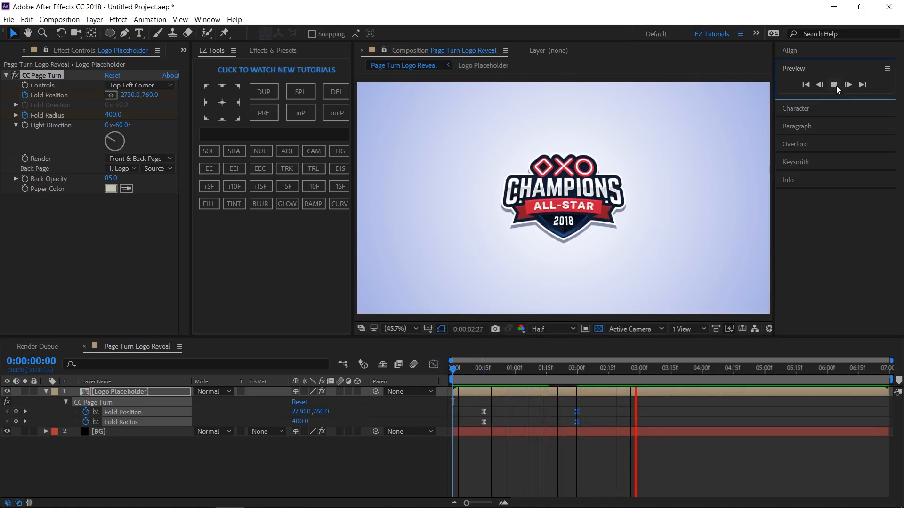
{"action": "left_click", "coordinate": [834, 85]}
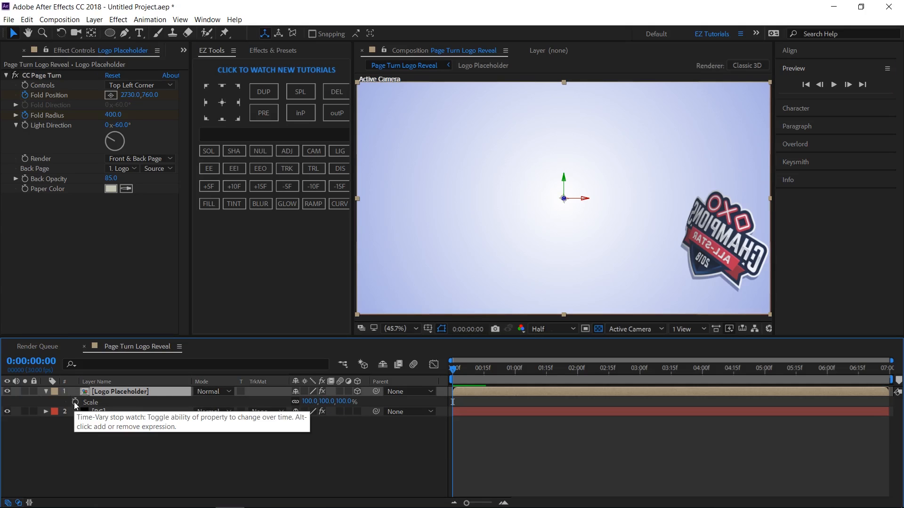
- Keyframe Scale from 0% at 0:00 to 100% at 1:00 and Easy Ease both keyframes
{"action": "left_click", "coordinate": [75, 402]}
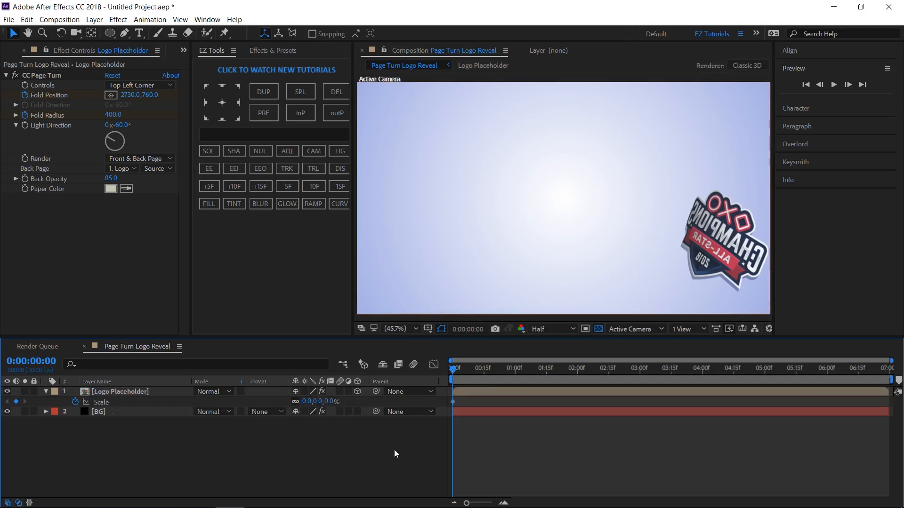
{"action": "left_click", "coordinate": [515, 368]}
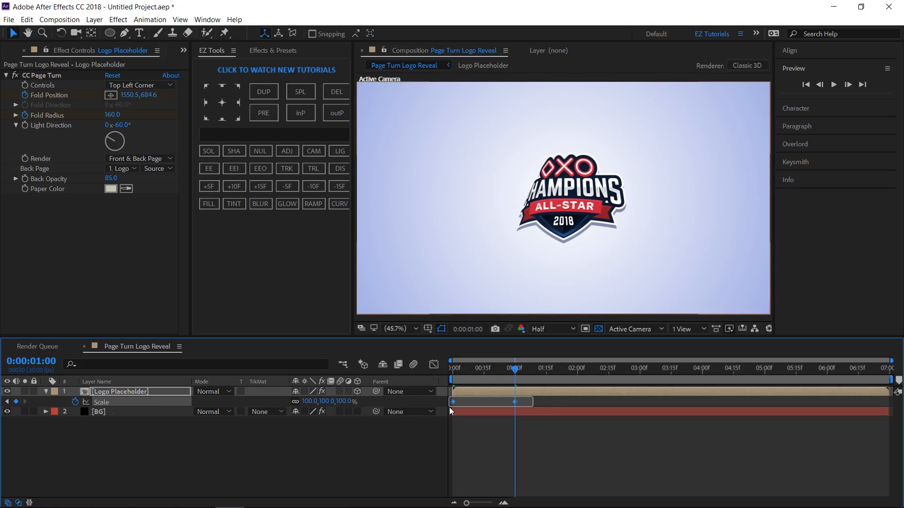
{"action": "left_click", "coordinate": [209, 168]}
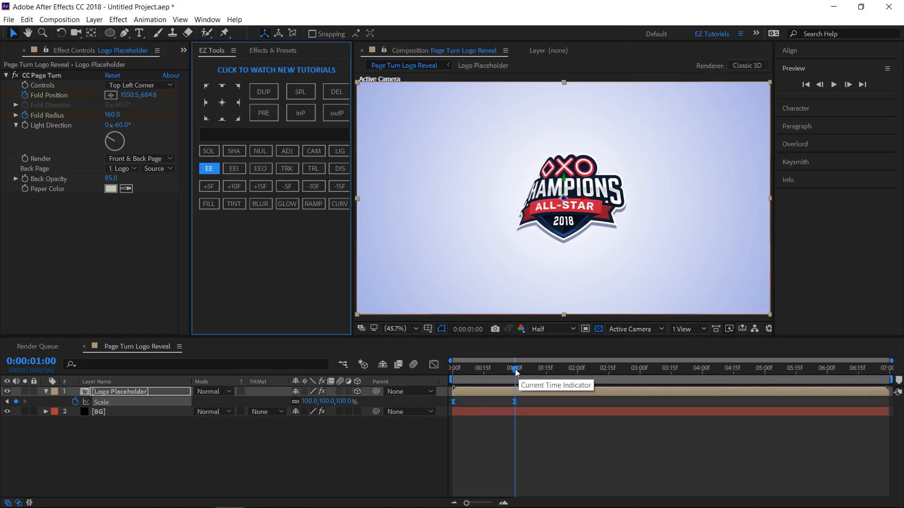
- Preview the scale-up reveal from the start, then stop playback
{"action": "left_click", "coordinate": [833, 84]}
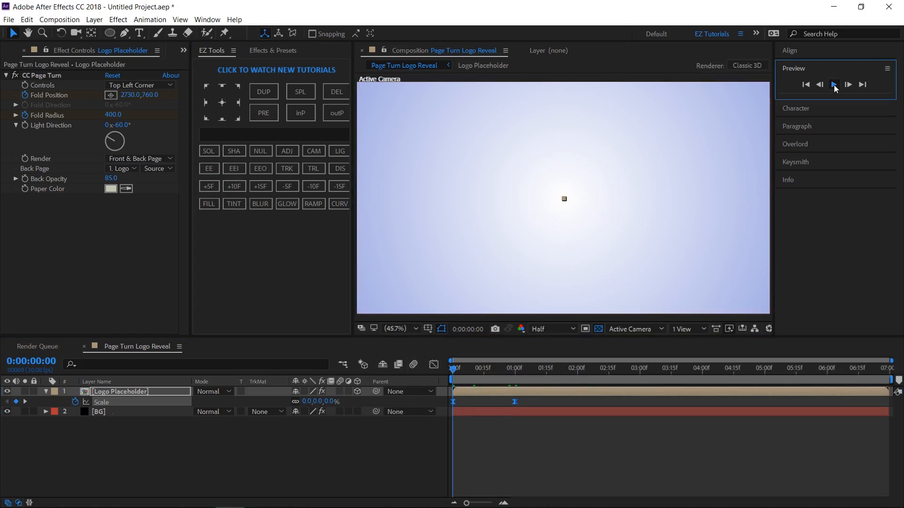
{"action": "left_click", "coordinate": [833, 84]}
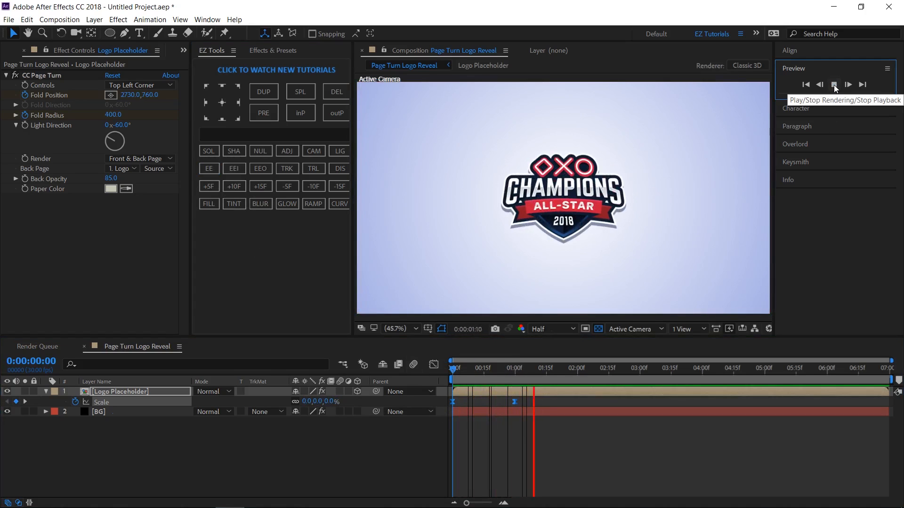
{"action": "left_click", "coordinate": [833, 84]}
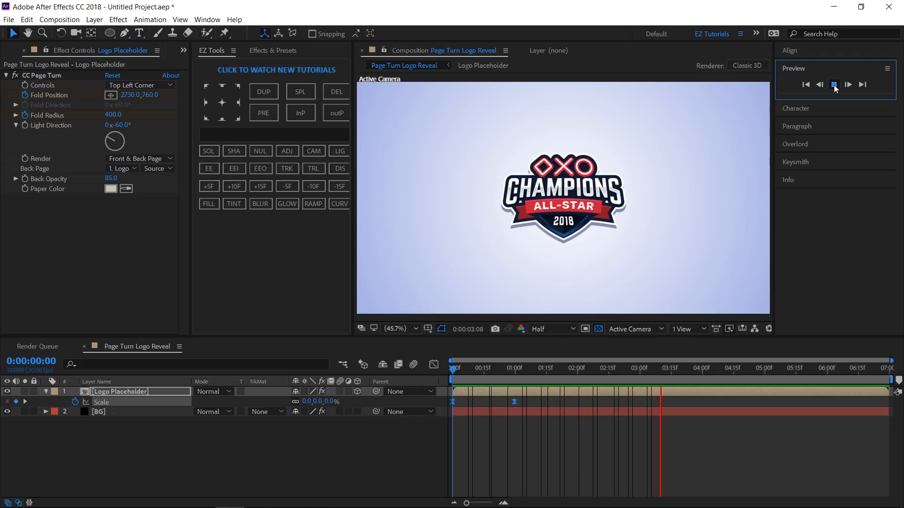
{"action": "left_click", "coordinate": [833, 85]}
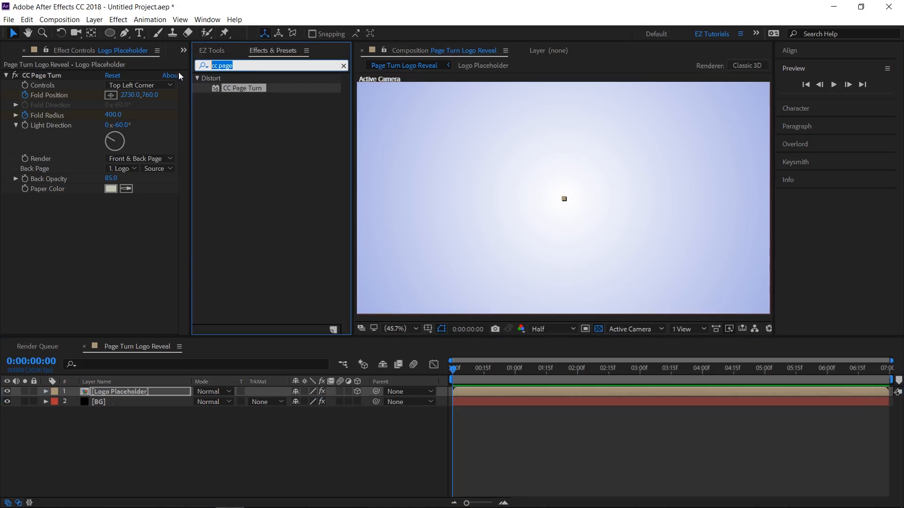
- Apply Find Edges to the logo layer with Invert ticked
{"action": "type", "text": "find"}
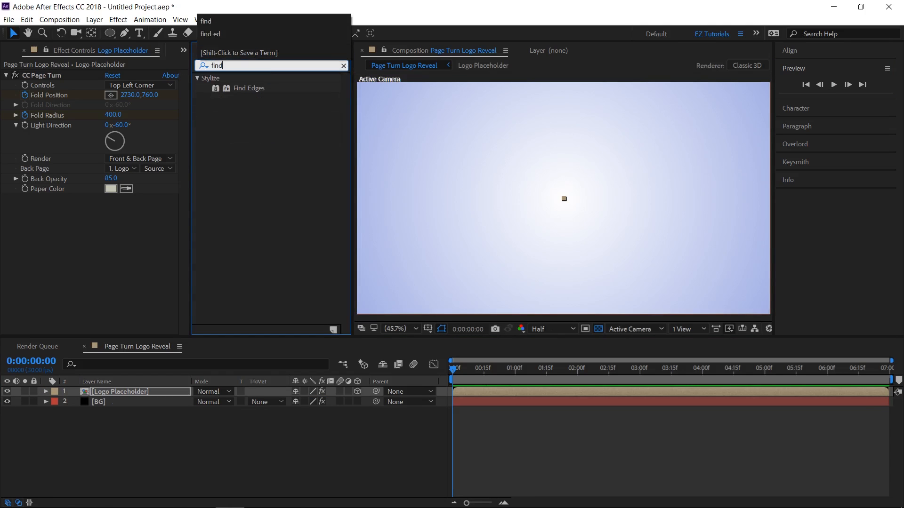
{"action": "double_click", "coordinate": [249, 87]}
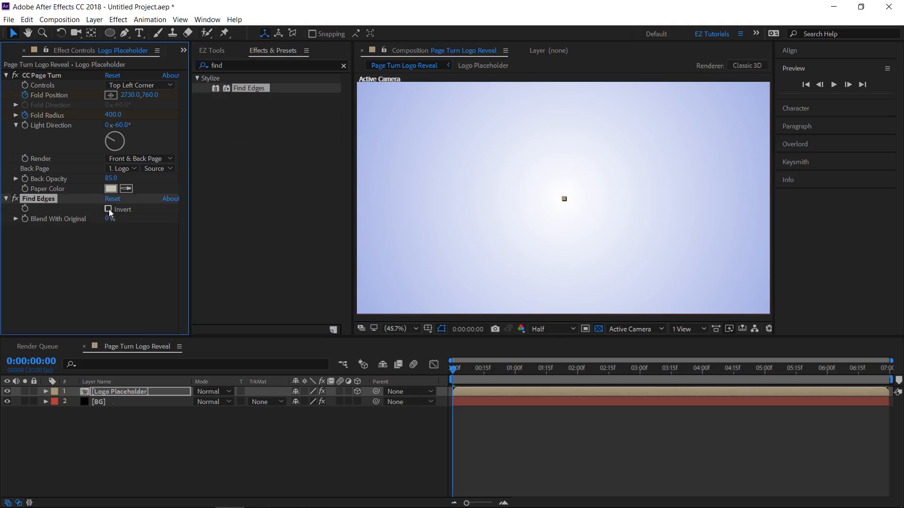
{"action": "left_click", "coordinate": [108, 209]}
{"action": "type", "text": "("}
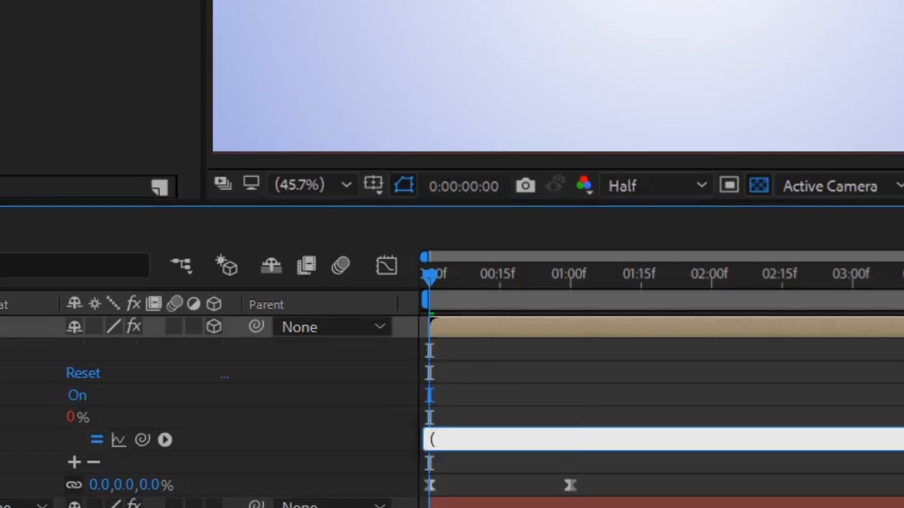
- Drive Blend With Original with the expression (index-1)*10 and collapse the layer
{"action": "type", "text": "index"}
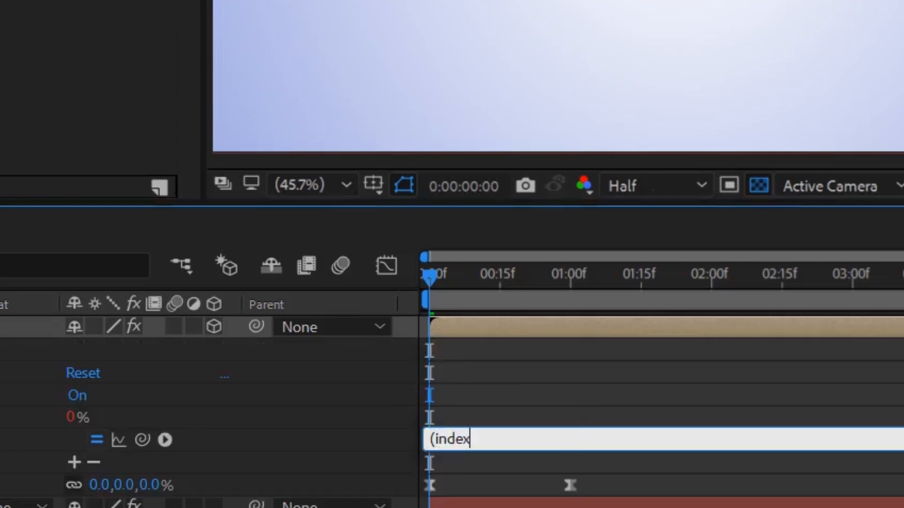
{"action": "type", "text": "-"}
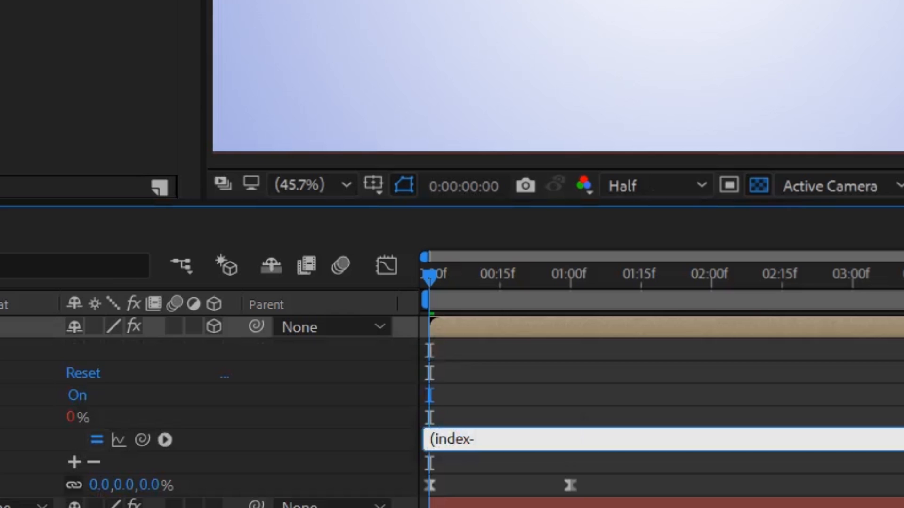
{"action": "type", "text": "1)"}
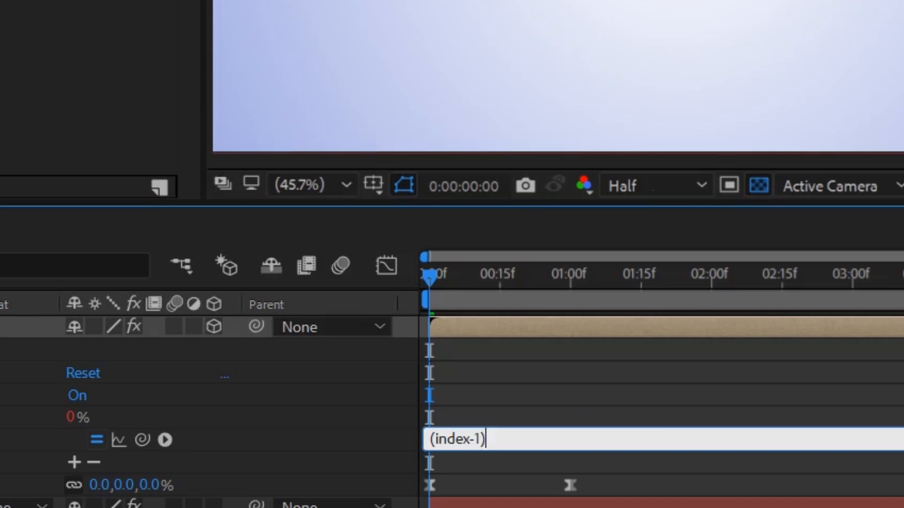
{"action": "type", "text": "*"}
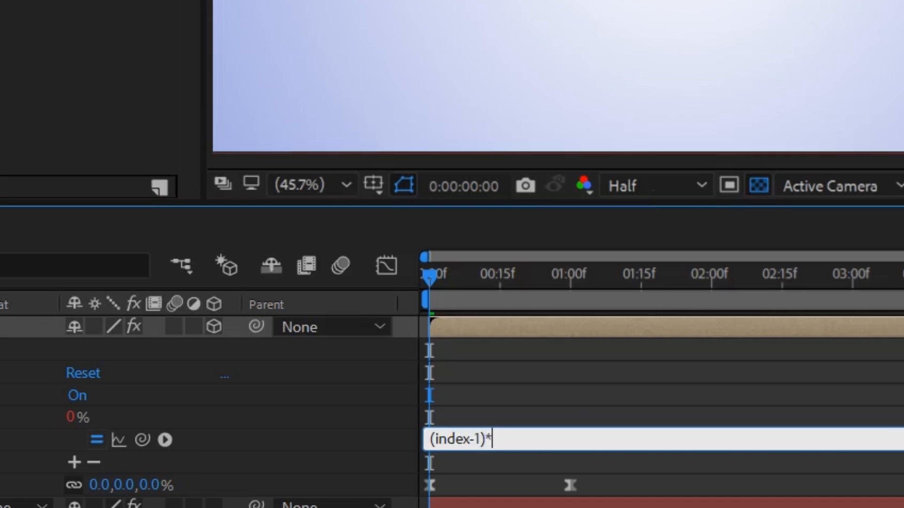
{"action": "type", "text": "10"}
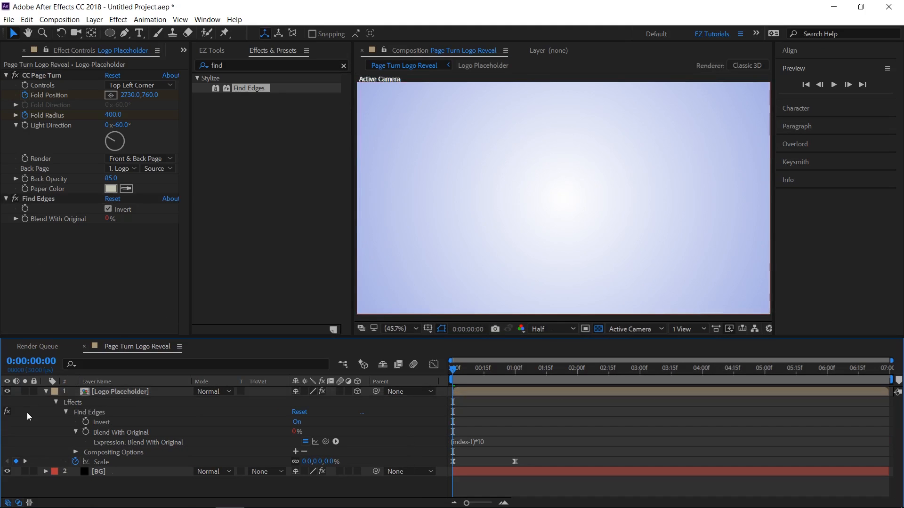
{"action": "left_click", "coordinate": [45, 392]}
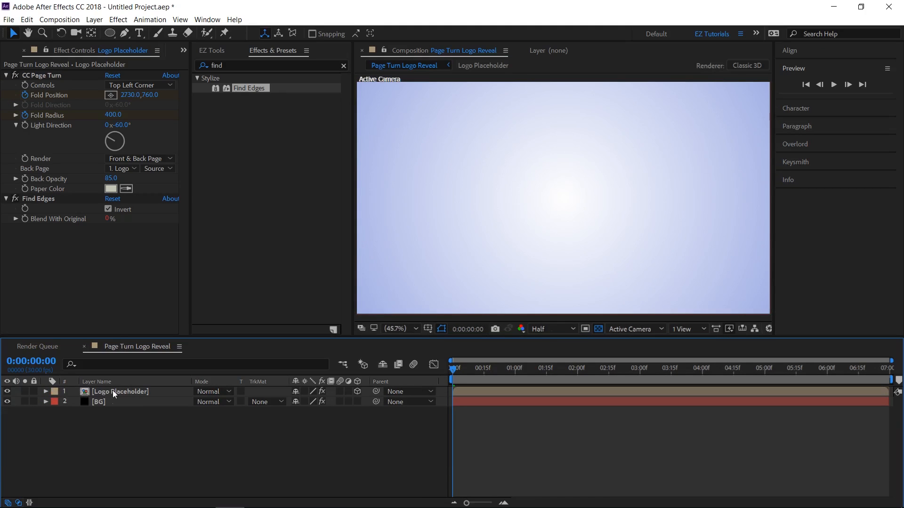
- Duplicate Logo Placeholder with the DUP button until there are ten copies
{"action": "left_click", "coordinate": [211, 51]}
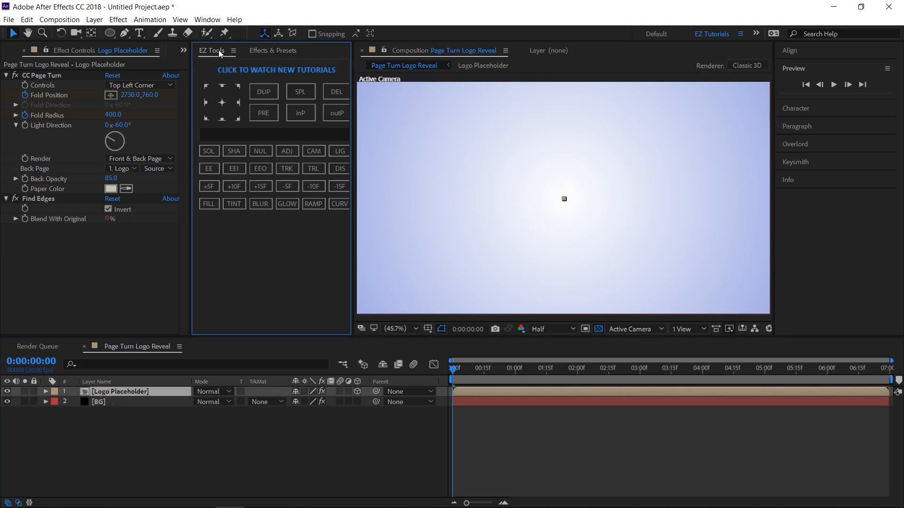
{"action": "mouse_move", "coordinate": [264, 92]}
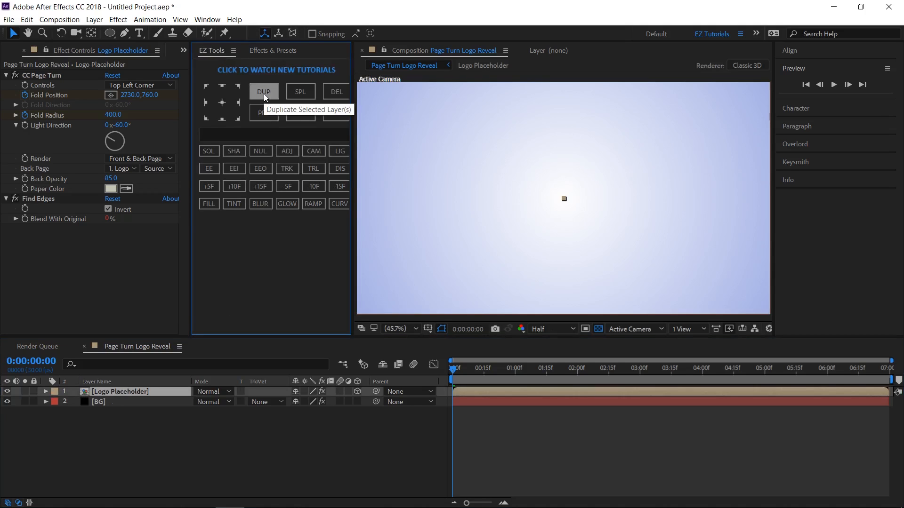
{"action": "left_click", "coordinate": [264, 91]}
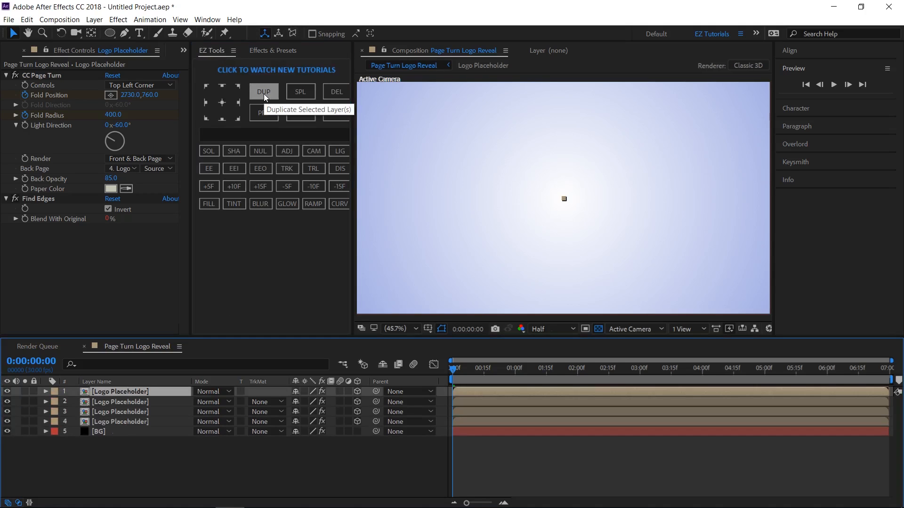
{"action": "left_click", "coordinate": [263, 92]}
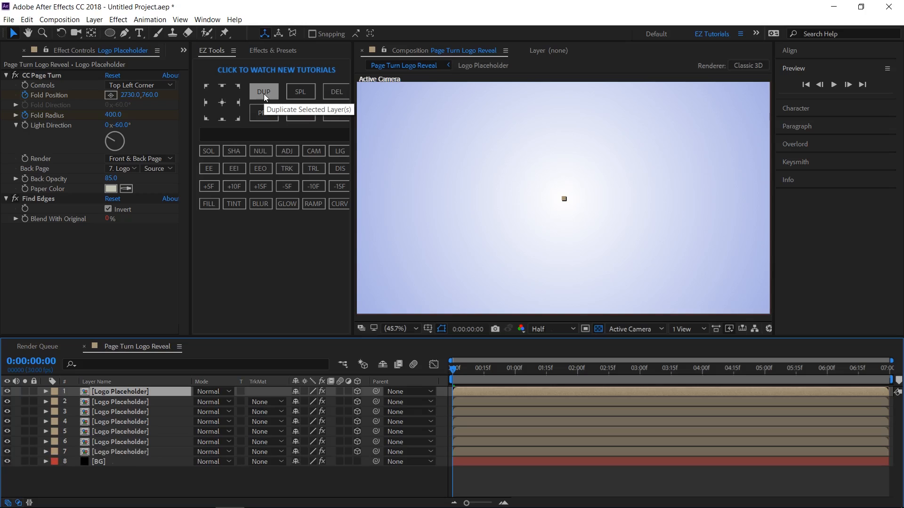
{"action": "left_click", "coordinate": [264, 91]}
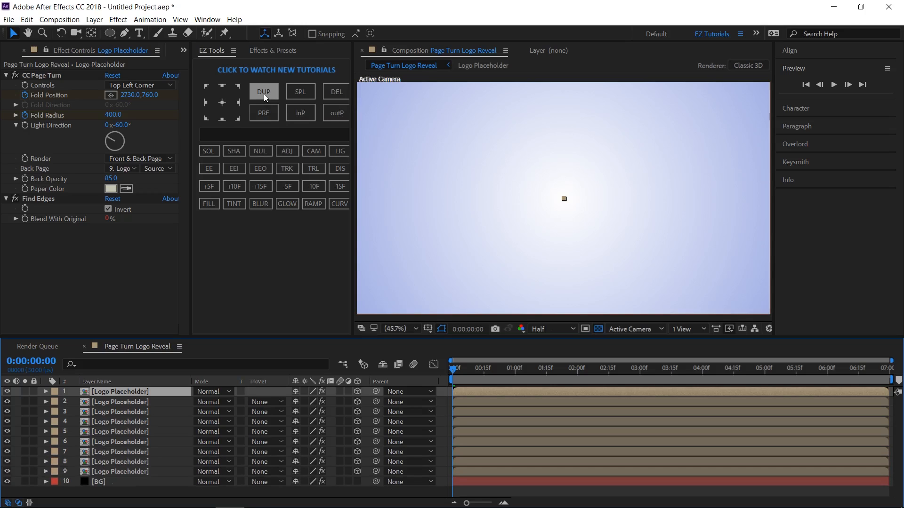
{"action": "left_click", "coordinate": [263, 92]}
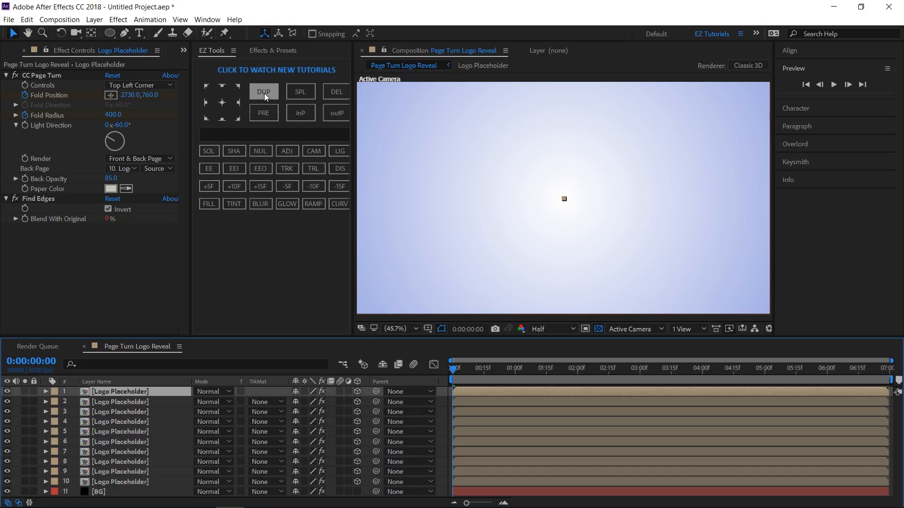
{"action": "mouse_move", "coordinate": [138, 399]}
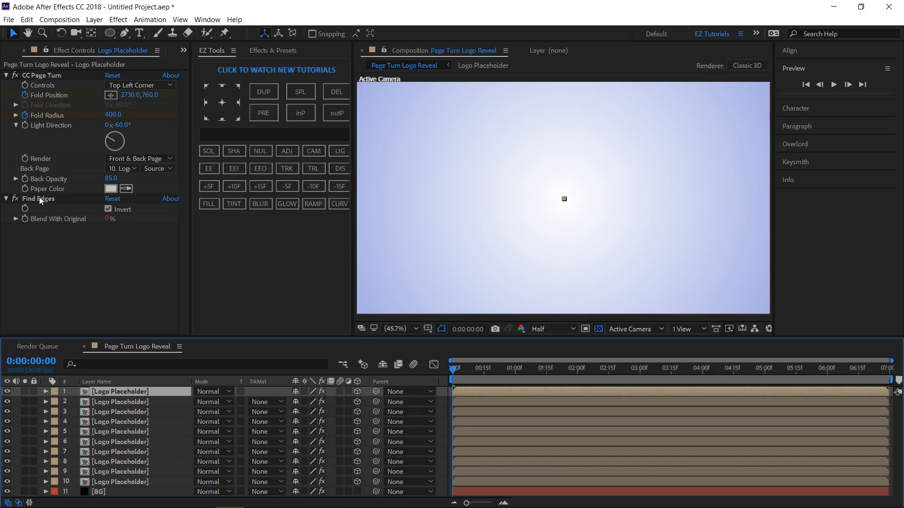
- Delete Find Edges and stagger the copies' in points a few frames apart with InP
{"action": "left_click", "coordinate": [336, 92]}
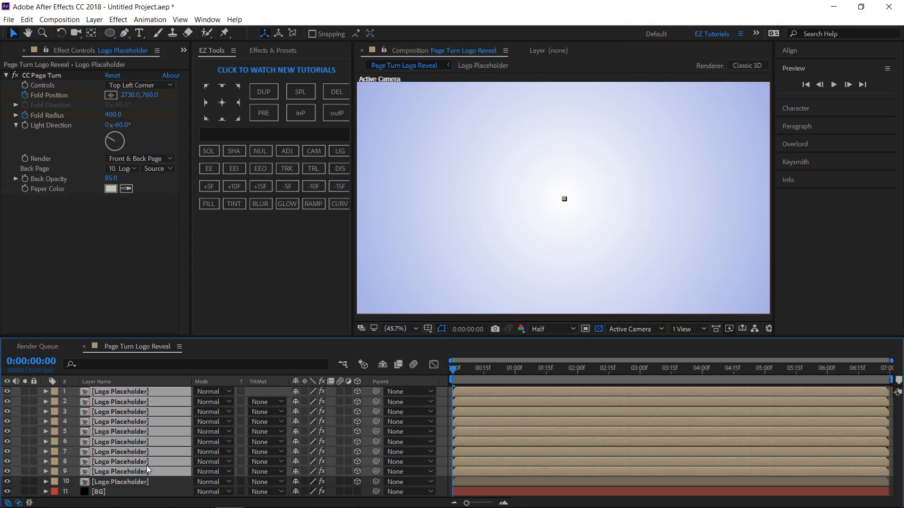
{"action": "mouse_move", "coordinate": [216, 185]}
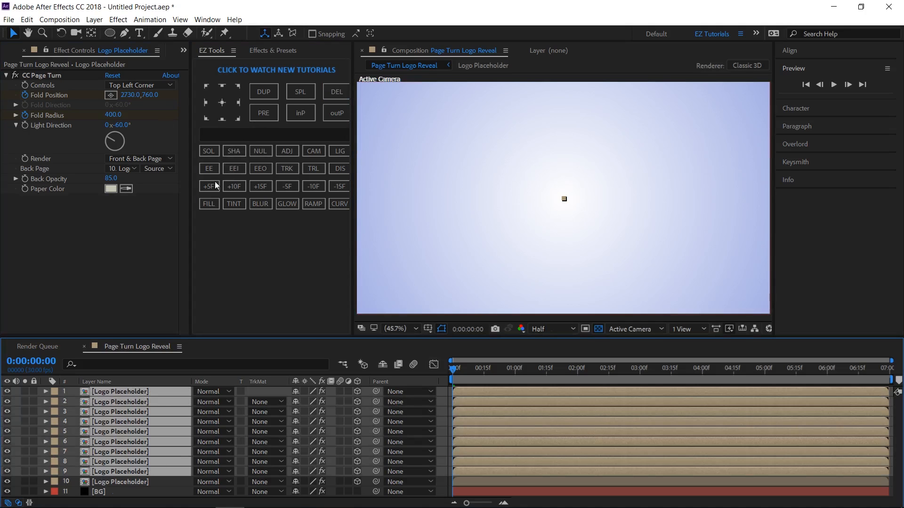
{"action": "left_click", "coordinate": [299, 112]}
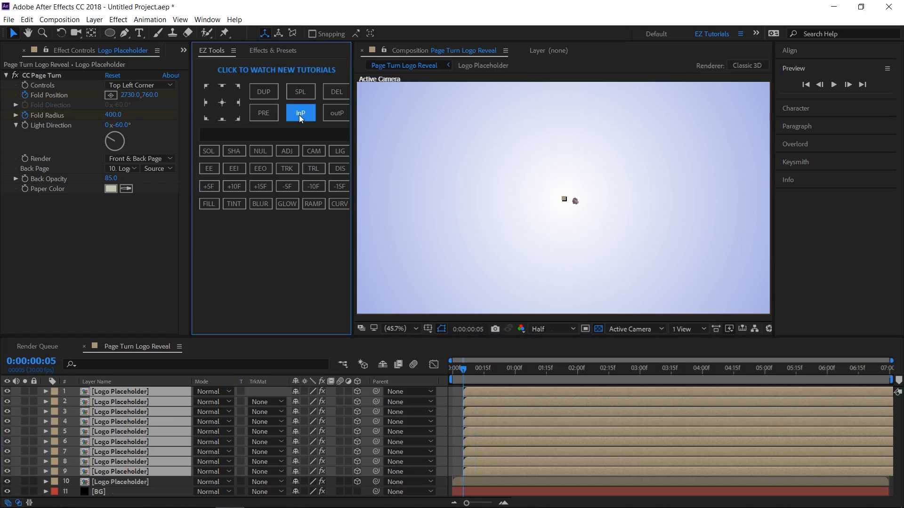
{"action": "left_click", "coordinate": [300, 112]}
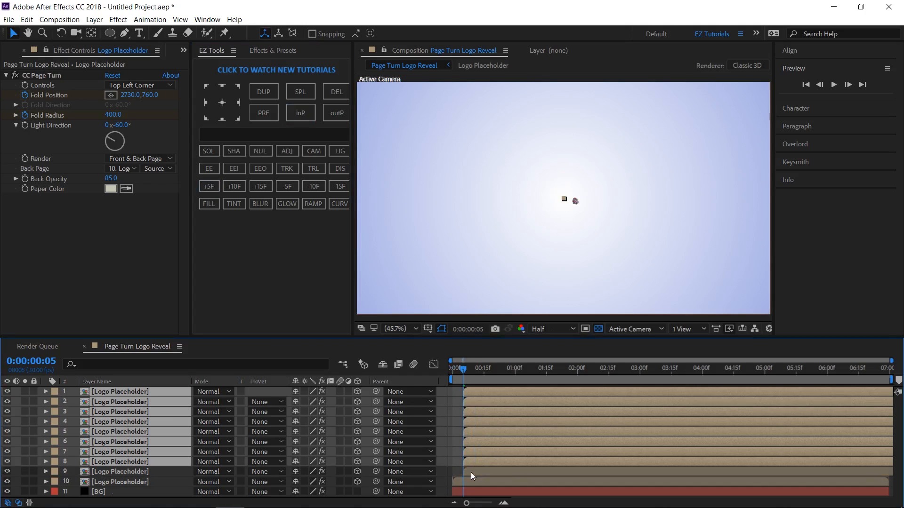
{"action": "left_click", "coordinate": [300, 112]}
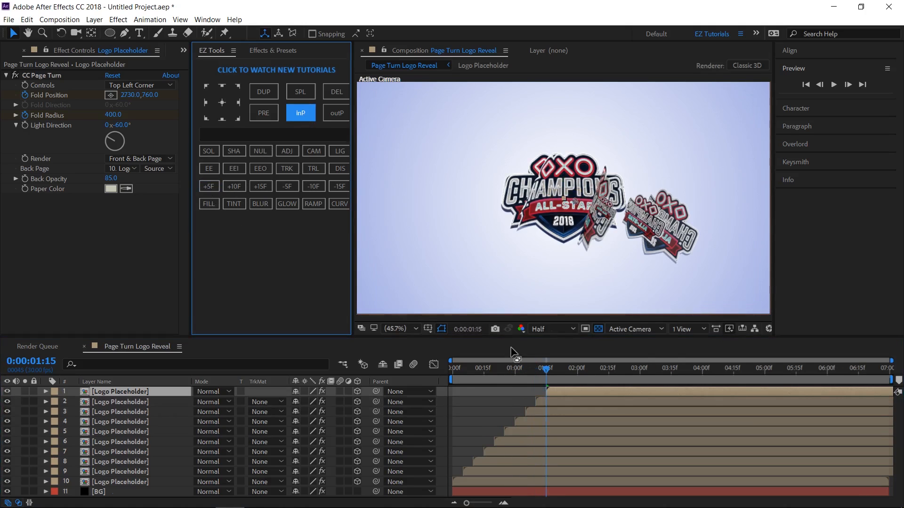
{"action": "left_click", "coordinate": [454, 368]}
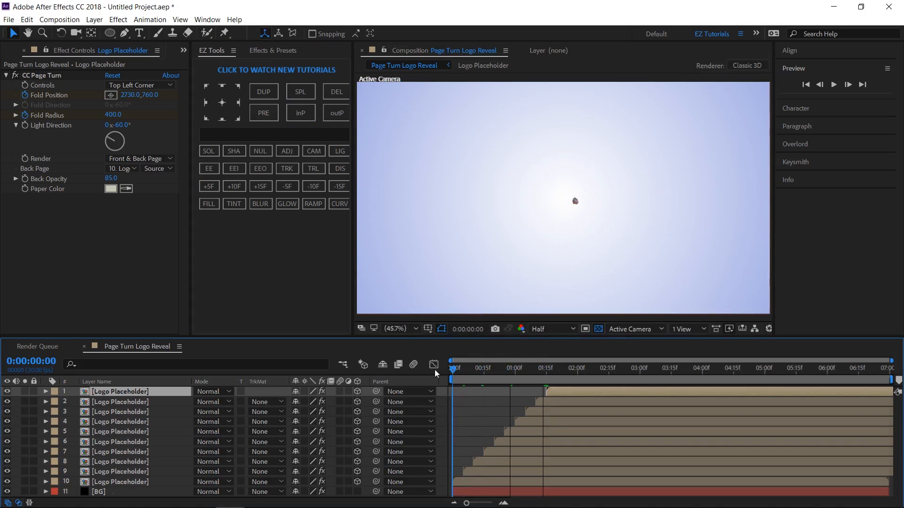
- Preview the staggered page turns and select all Logo Placeholder layers
{"action": "left_click", "coordinate": [834, 85]}
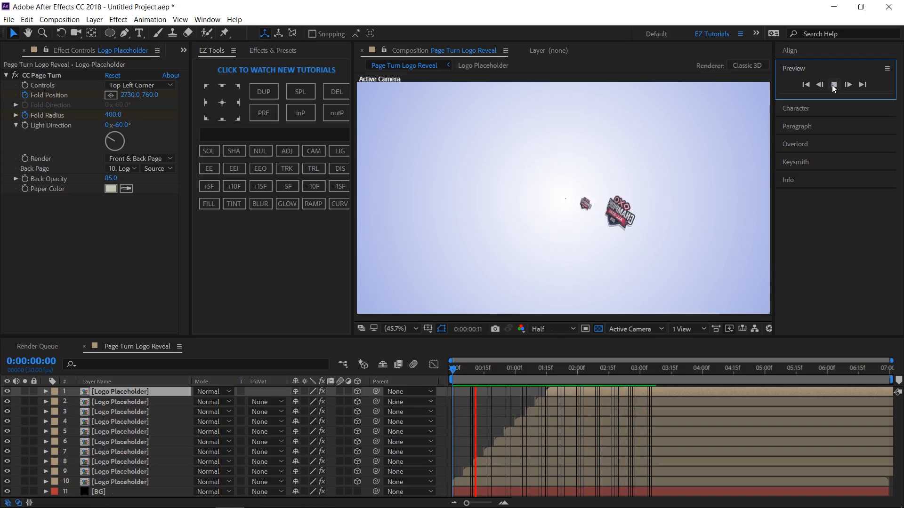
{"action": "left_click", "coordinate": [849, 85]}
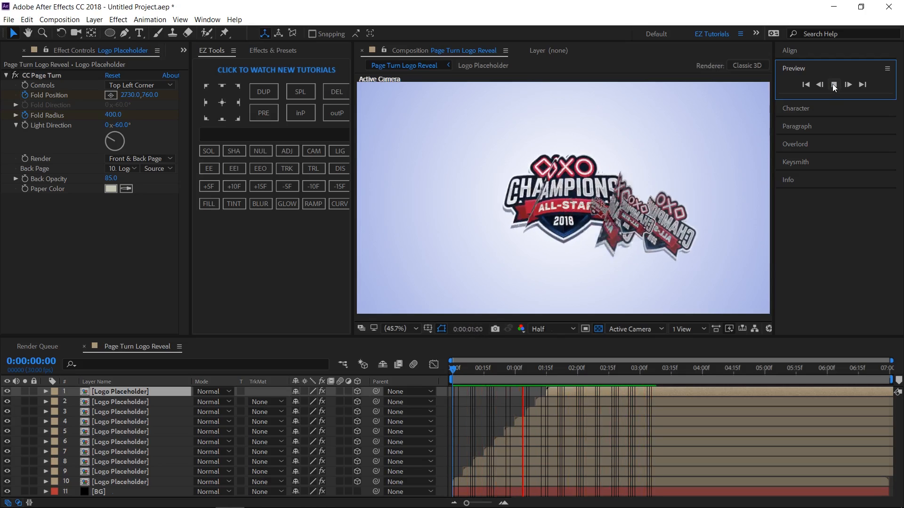
{"action": "left_click", "coordinate": [805, 84]}
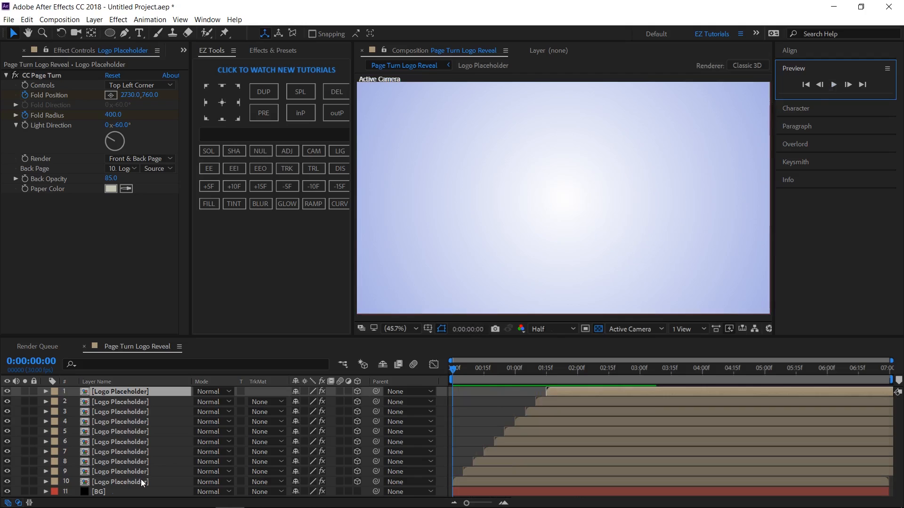
- Precompose the selected copies into a nested composition named 'Logo Animation'
{"action": "left_click", "coordinate": [274, 134]}
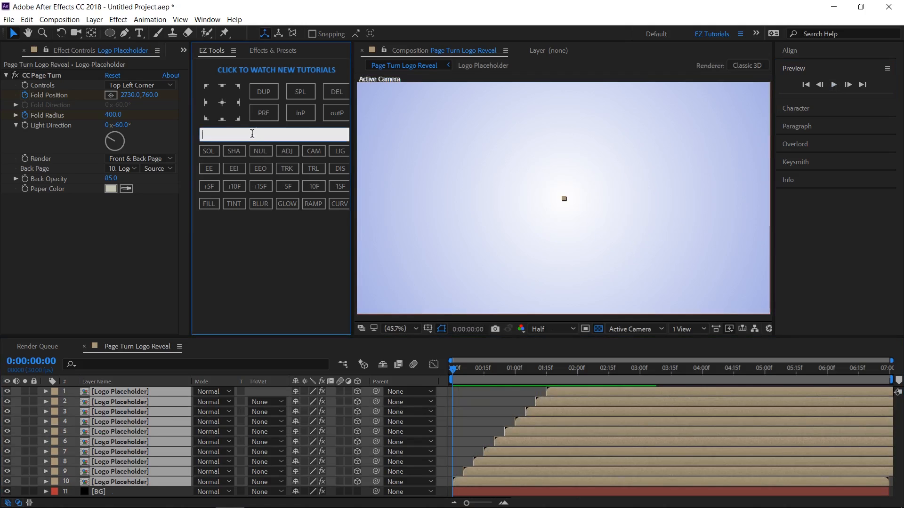
{"action": "type", "text": "Logo"}
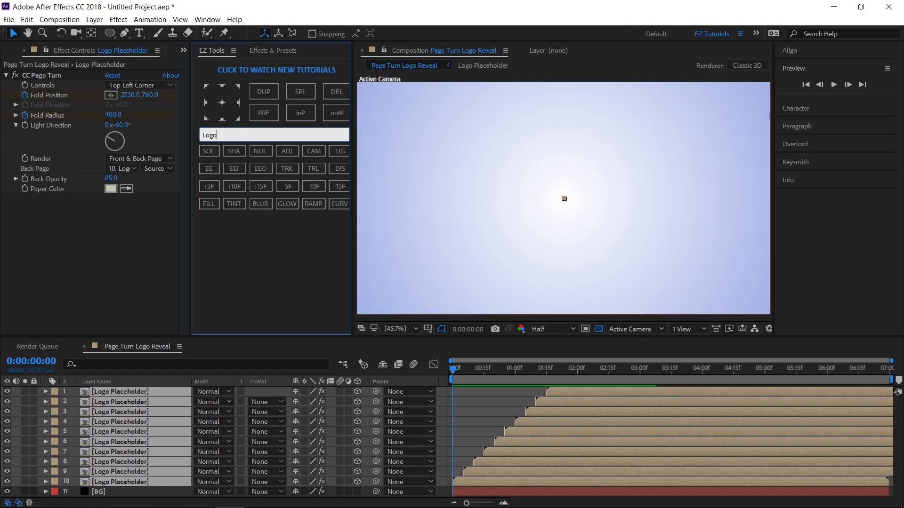
{"action": "type", "text": "A"}
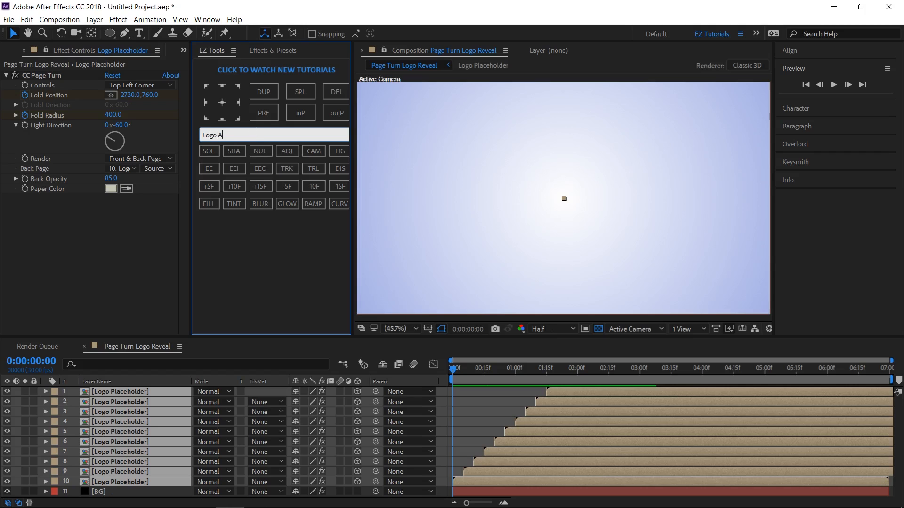
{"action": "type", "text": "nimati"}
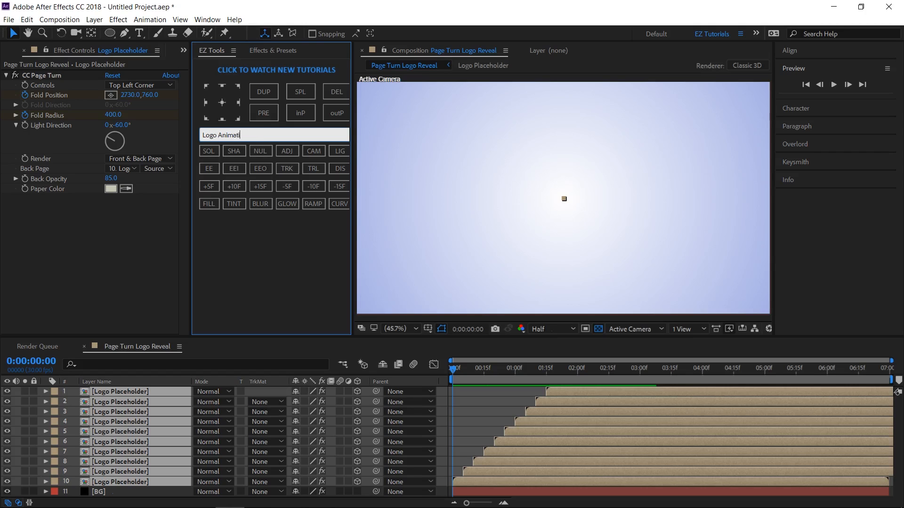
{"action": "left_click", "coordinate": [263, 112]}
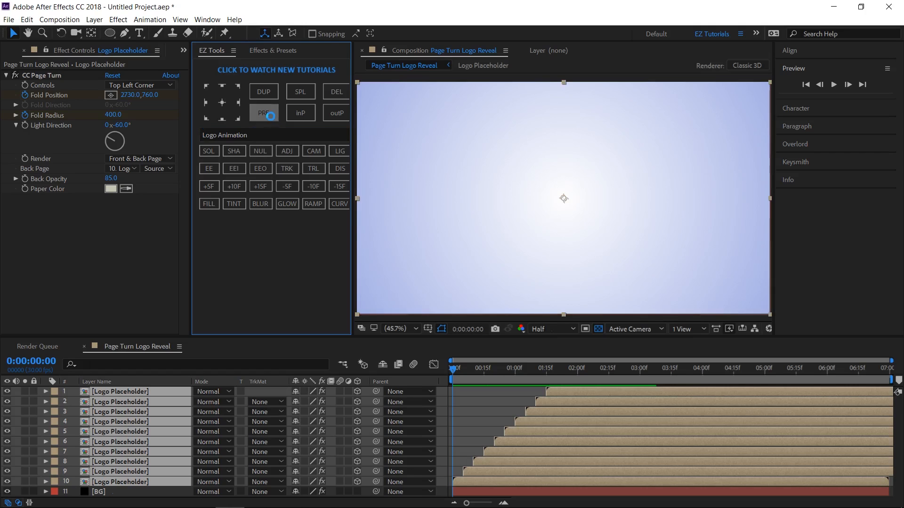
{"action": "left_click", "coordinate": [264, 113]}
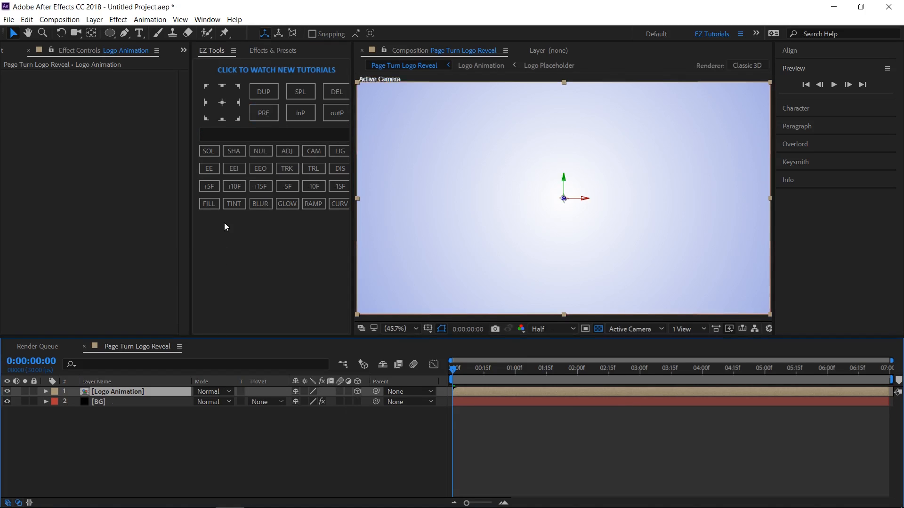
- Create Null 1, parent Logo Animation to it and start keyframing its Position
{"action": "left_click", "coordinate": [260, 150]}
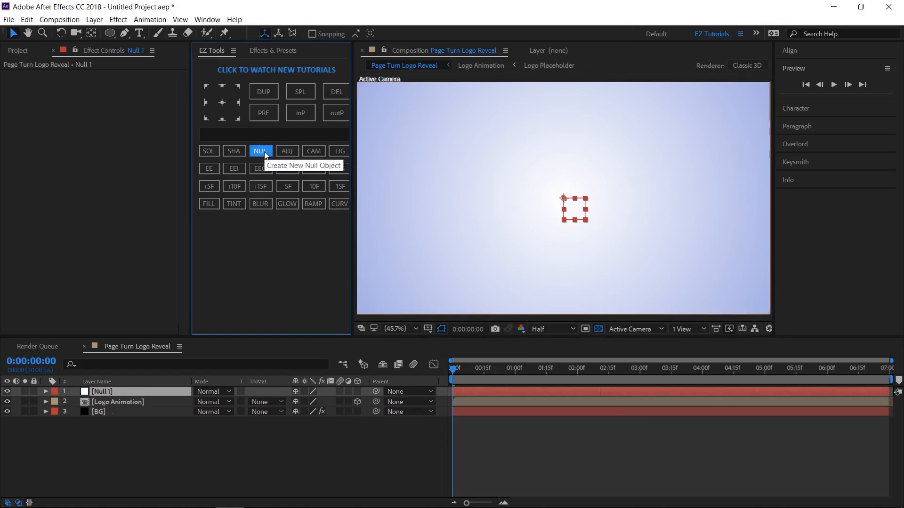
{"action": "left_click", "coordinate": [259, 150]}
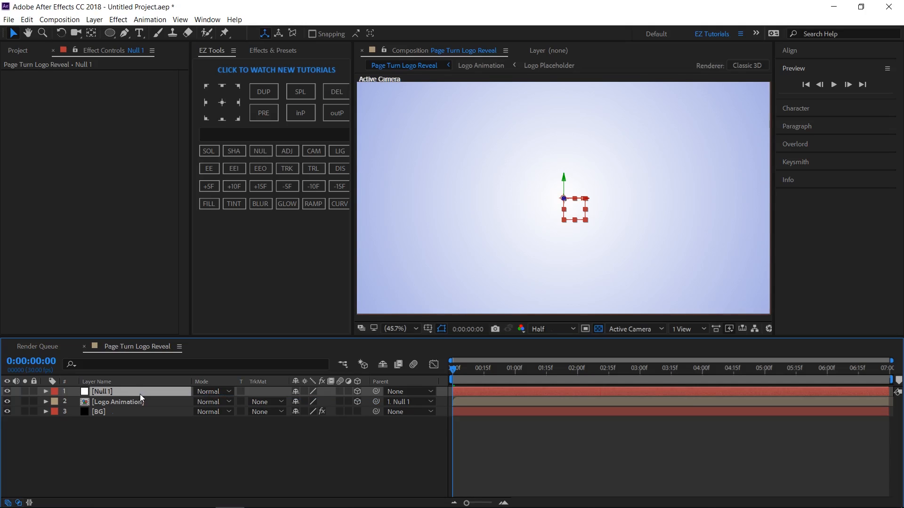
{"action": "left_click", "coordinate": [45, 391]}
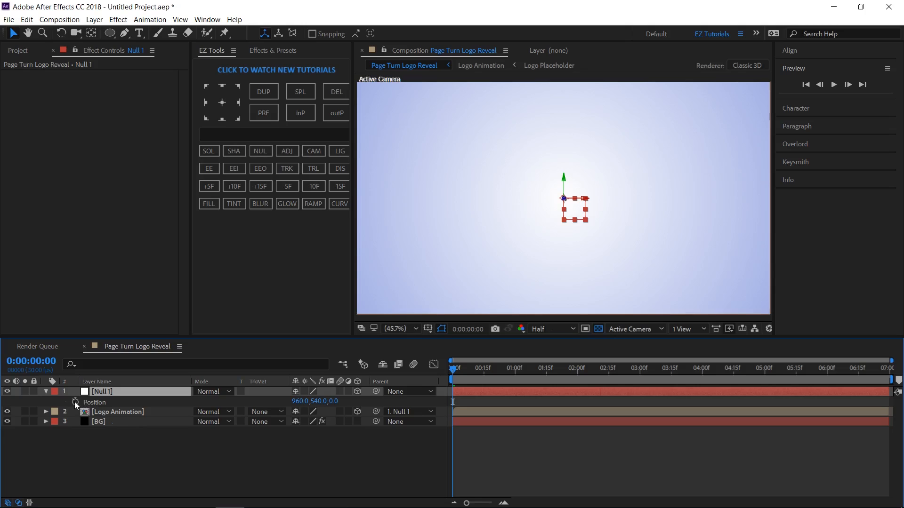
{"action": "double_click", "coordinate": [319, 401]}
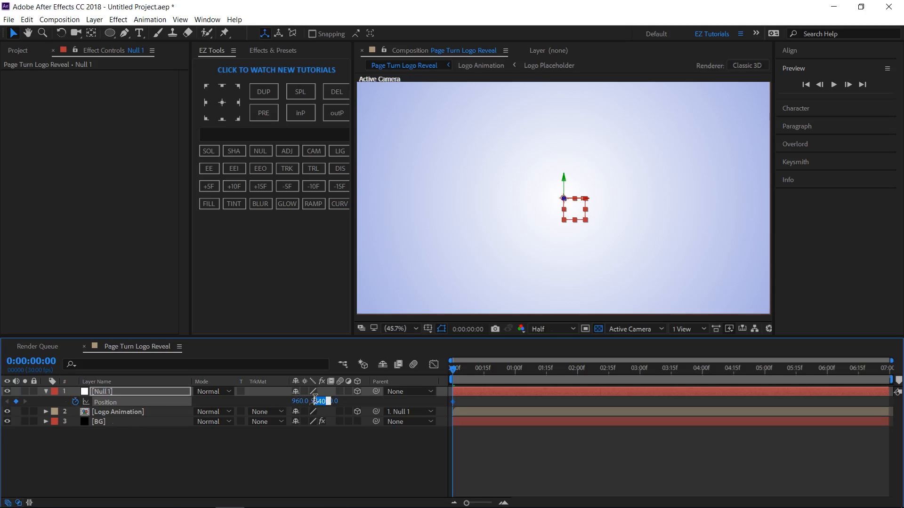
{"action": "type", "text": "440.0"}
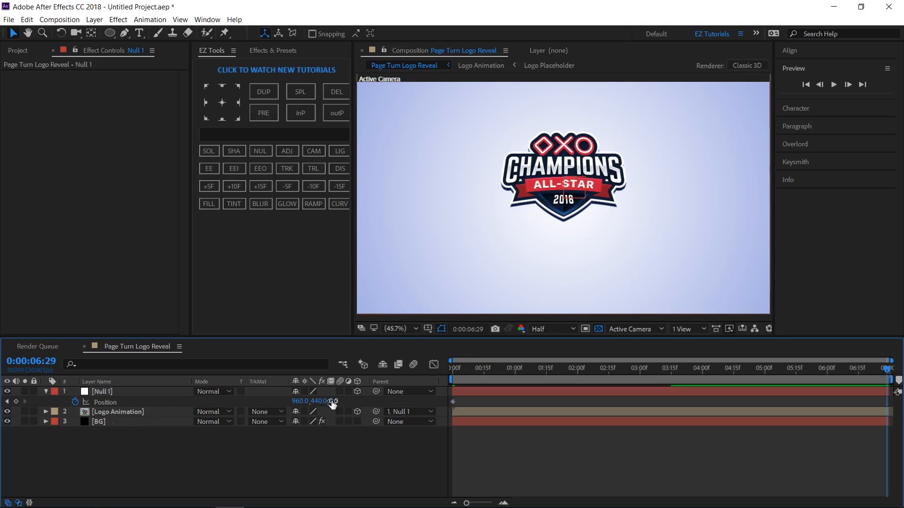
- End the null's Position at 960, 440, 220 and ease both keyframes
{"action": "double_click", "coordinate": [334, 401]}
{"action": "type", "text": "220"}
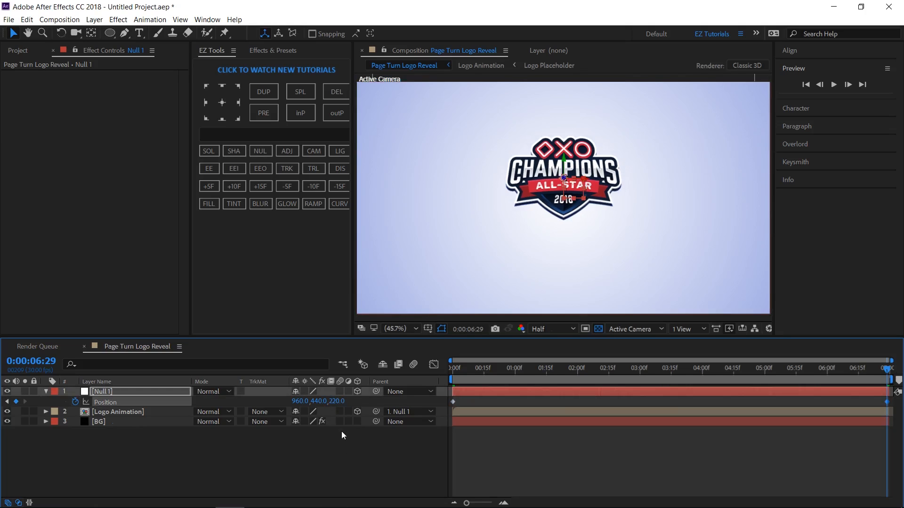
{"action": "mouse_move", "coordinate": [235, 186]}
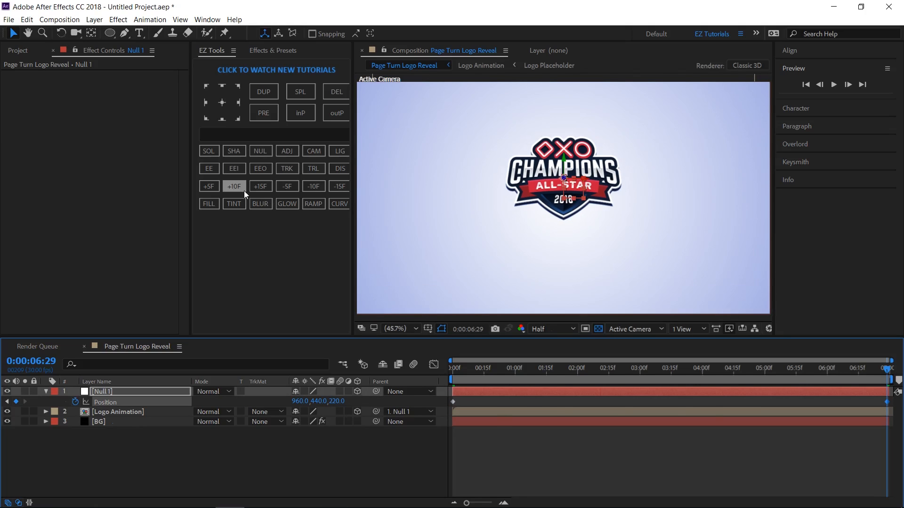
{"action": "left_click", "coordinate": [233, 168]}
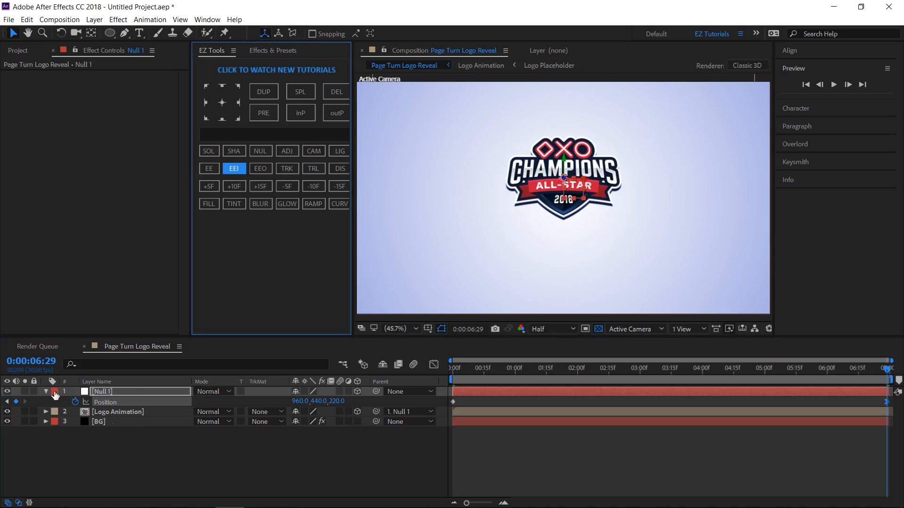
{"action": "left_click", "coordinate": [119, 402]}
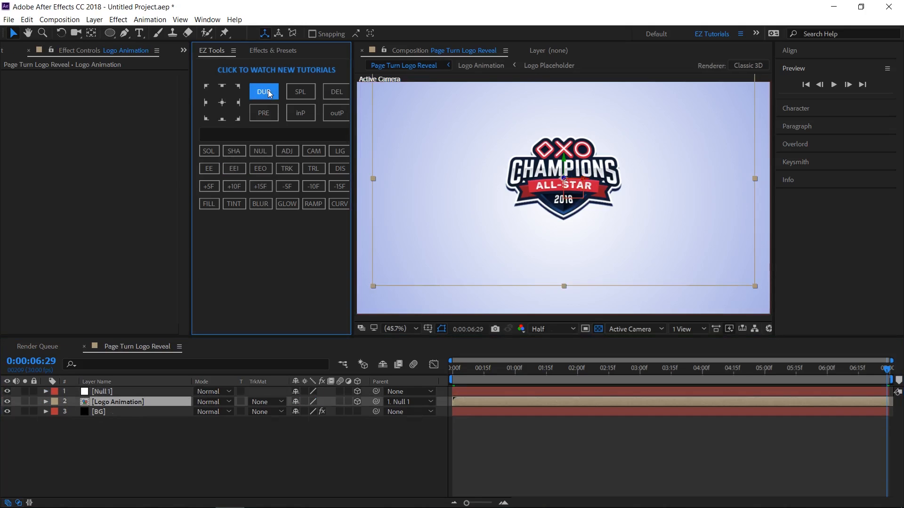
- Duplicate Logo Animation and rename the copy Logo Shadow
{"action": "left_click", "coordinate": [263, 92]}
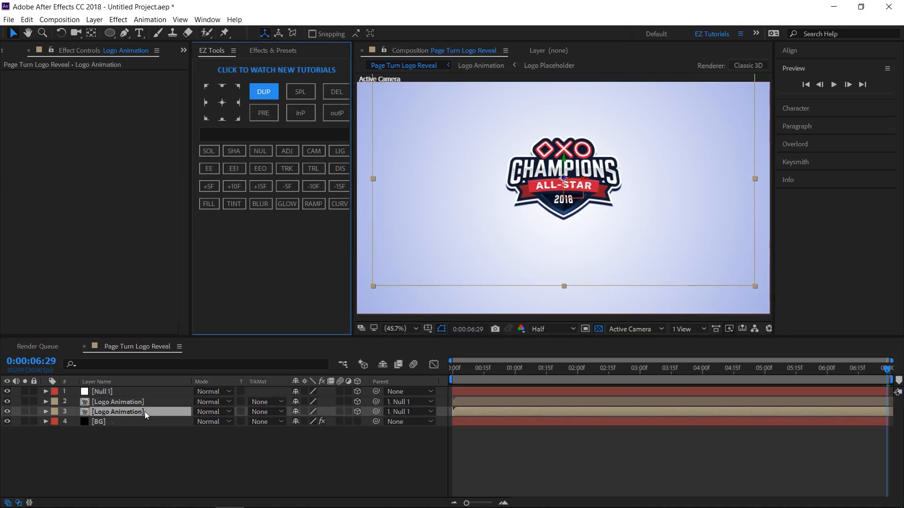
{"action": "double_click", "coordinate": [118, 411]}
{"action": "type", "text": "Logo S"}
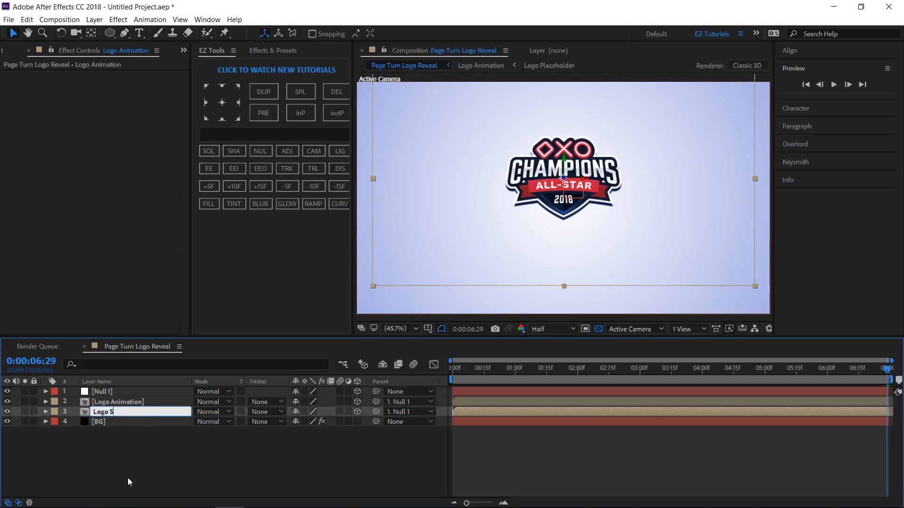
{"action": "type", "text": "hadow"}
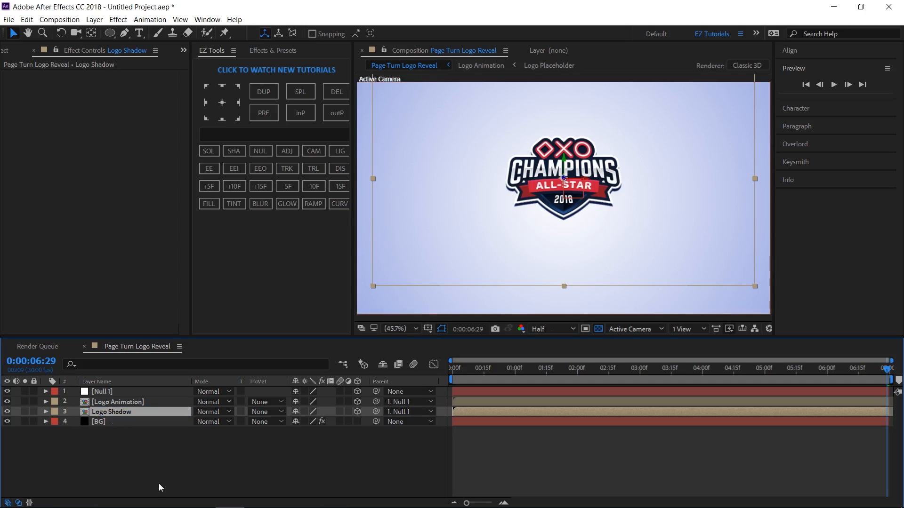
{"action": "left_click", "coordinate": [45, 412]}
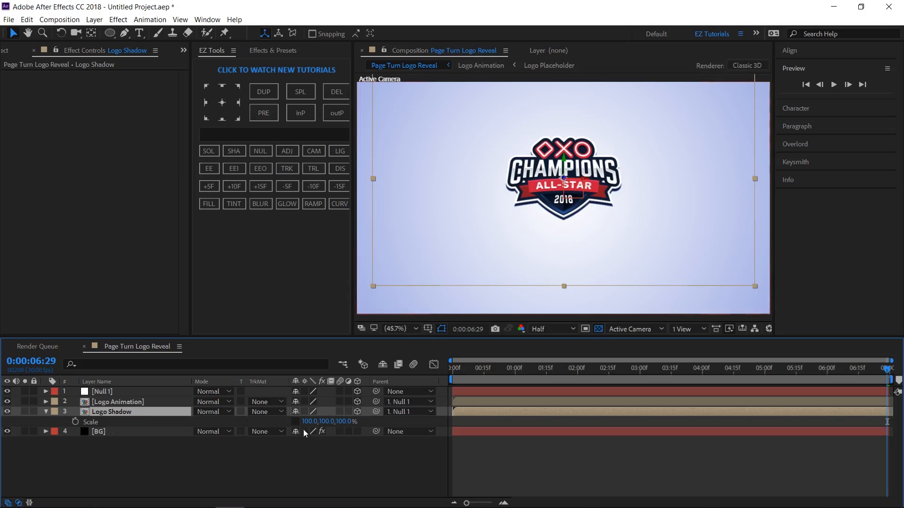
- Move Logo Shadow's Position Y to 440 and apply a Fill effect to it
{"action": "double_click", "coordinate": [310, 422]}
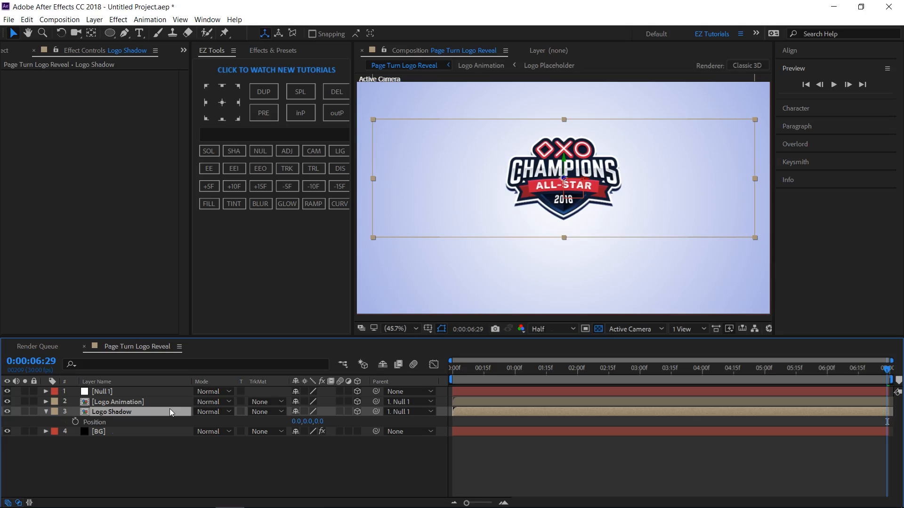
{"action": "double_click", "coordinate": [307, 422]}
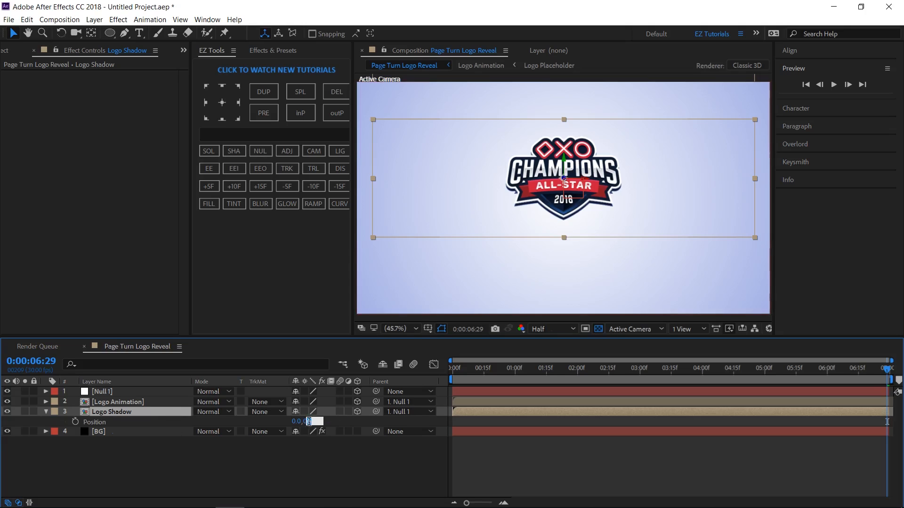
{"action": "type", "text": "440"}
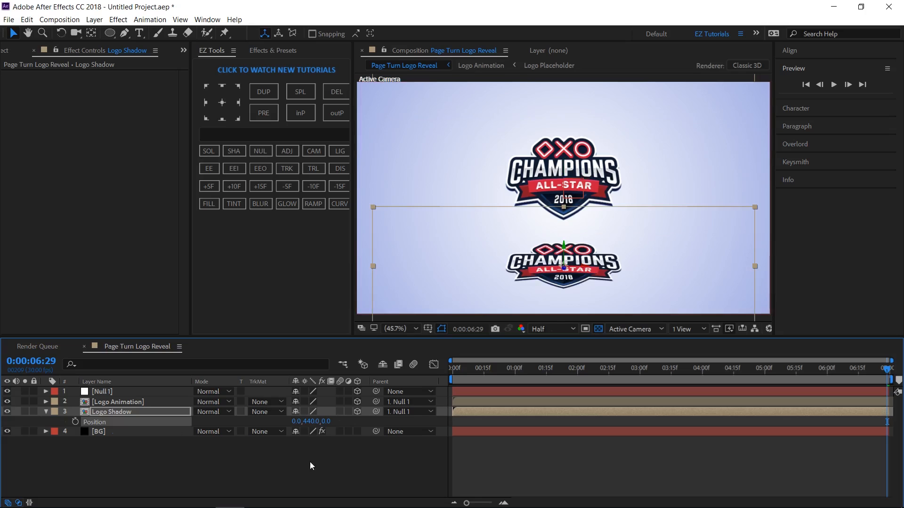
{"action": "left_click", "coordinate": [209, 203]}
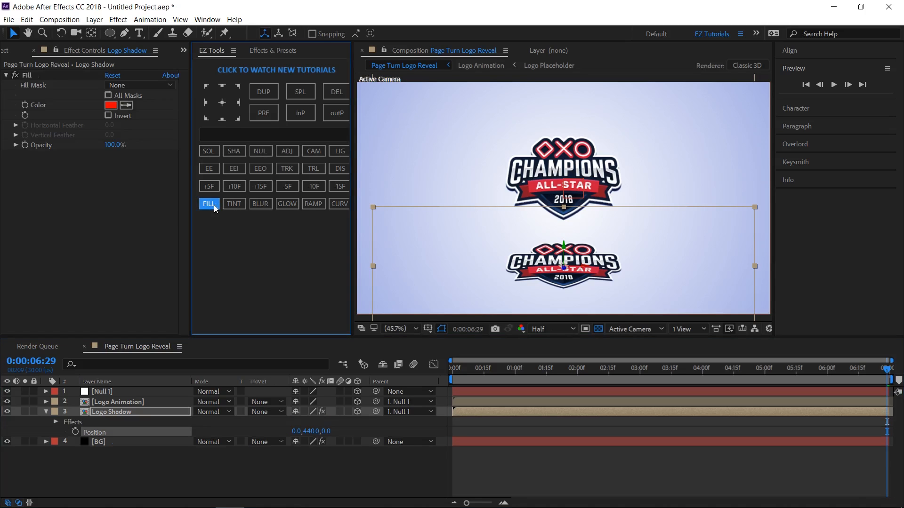
- Set the Logo Shadow Fill colour to dark gray #3F3F3F
{"action": "left_click", "coordinate": [209, 205]}
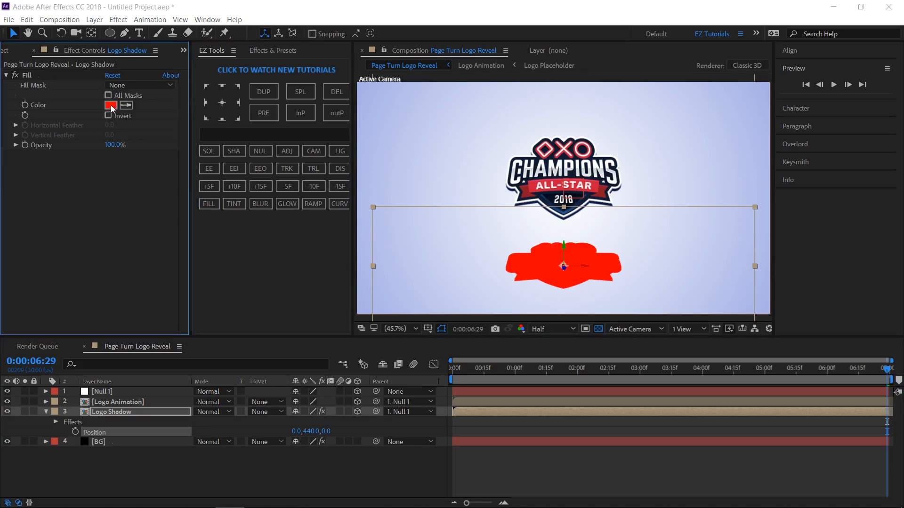
{"action": "left_click", "coordinate": [111, 104]}
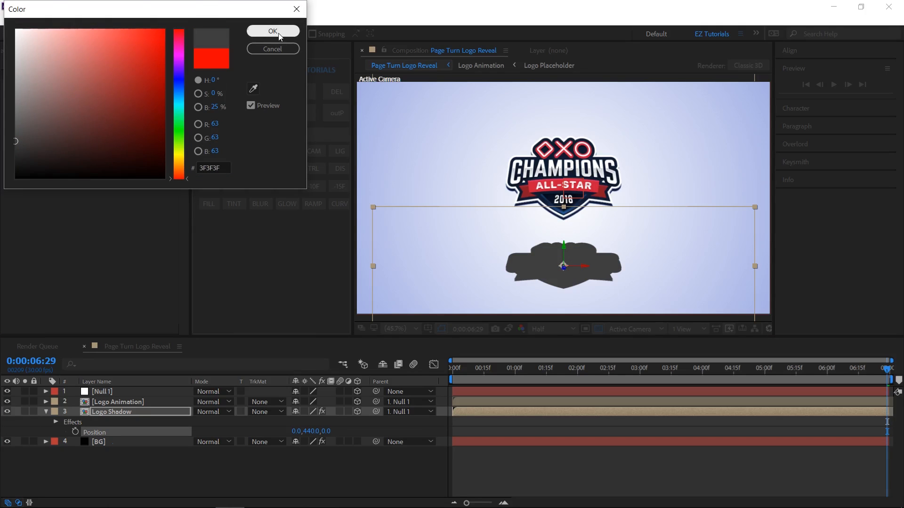
{"action": "left_click", "coordinate": [273, 31]}
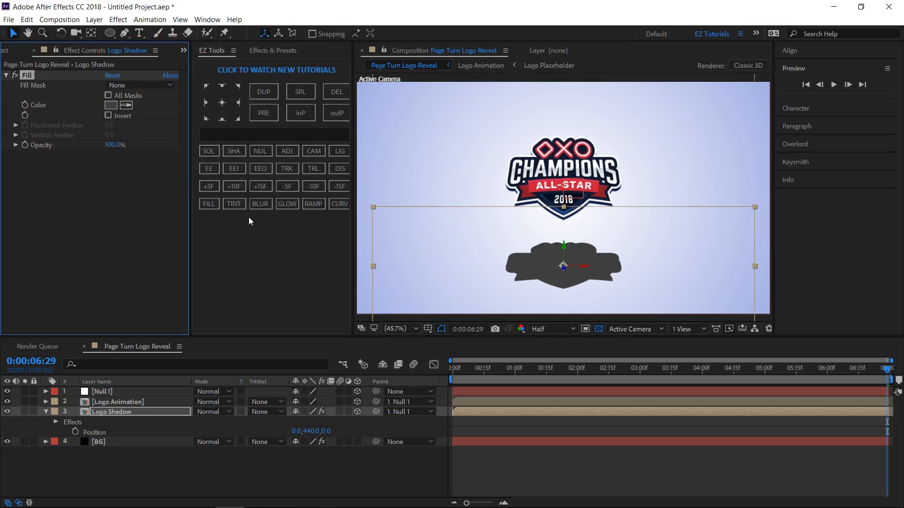
- Add Fast Blur with Blurriness 200 and drop the layer Opacity to 50%
{"action": "left_click", "coordinate": [260, 205]}
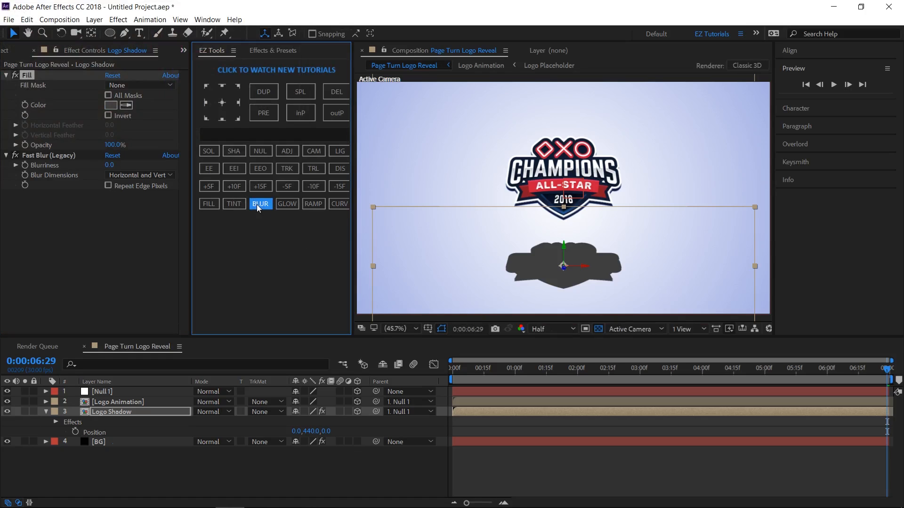
{"action": "double_click", "coordinate": [109, 166]}
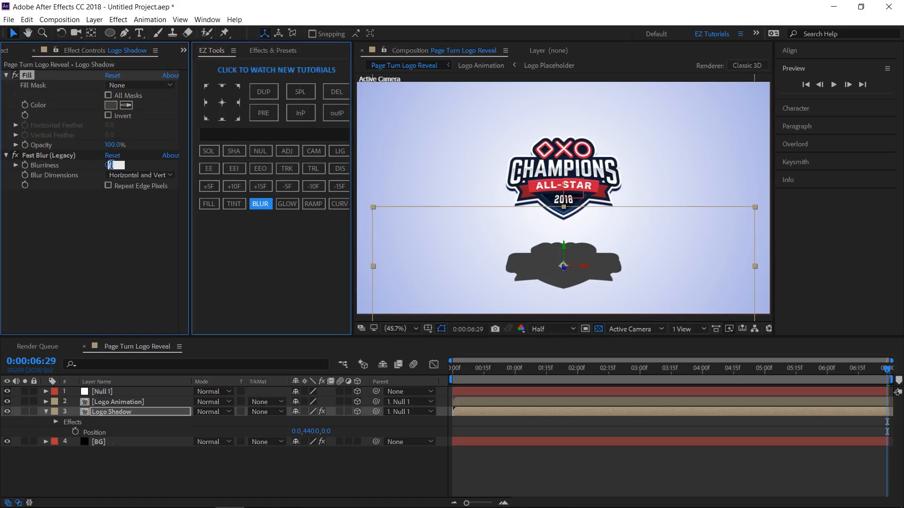
{"action": "type", "text": "200"}
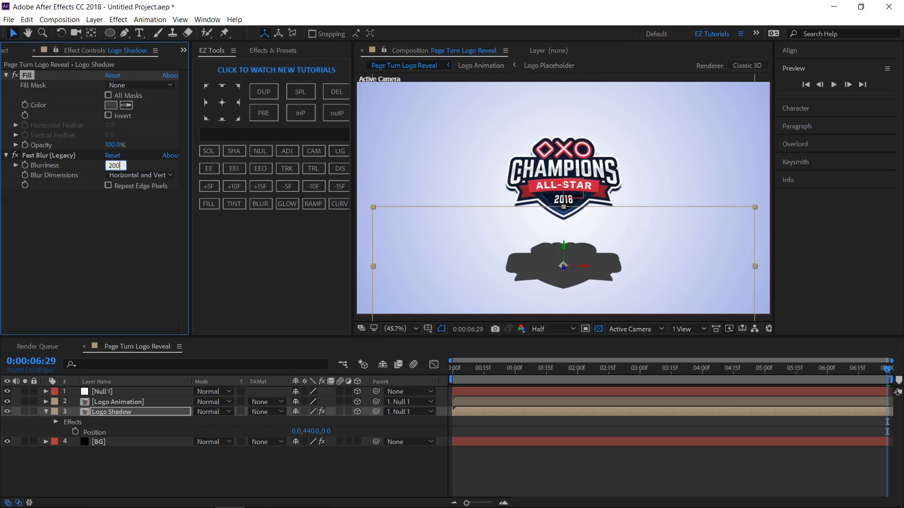
{"action": "key", "text": "Return"}
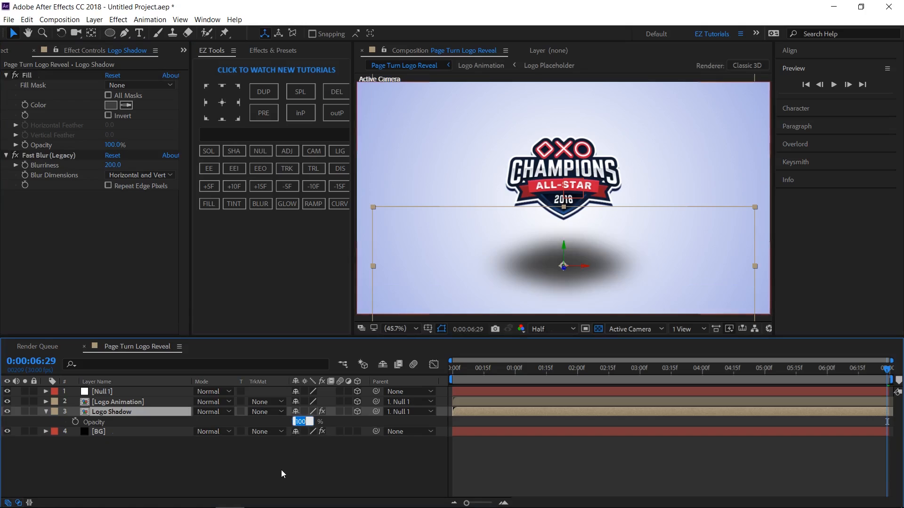
{"action": "type", "text": "50"}
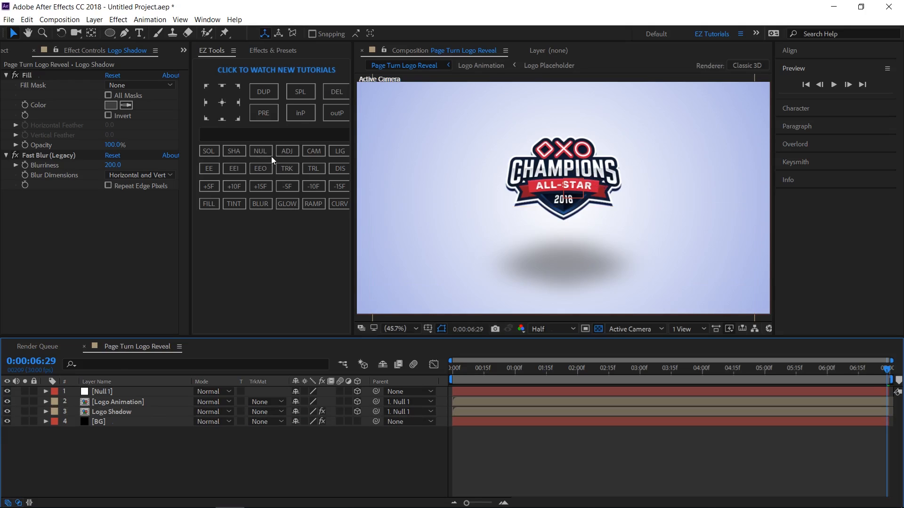
- Add an adjustment layer named CC with a Curves effect bent into an S-curve, then reveal the Project panel
{"action": "left_click", "coordinate": [286, 151]}
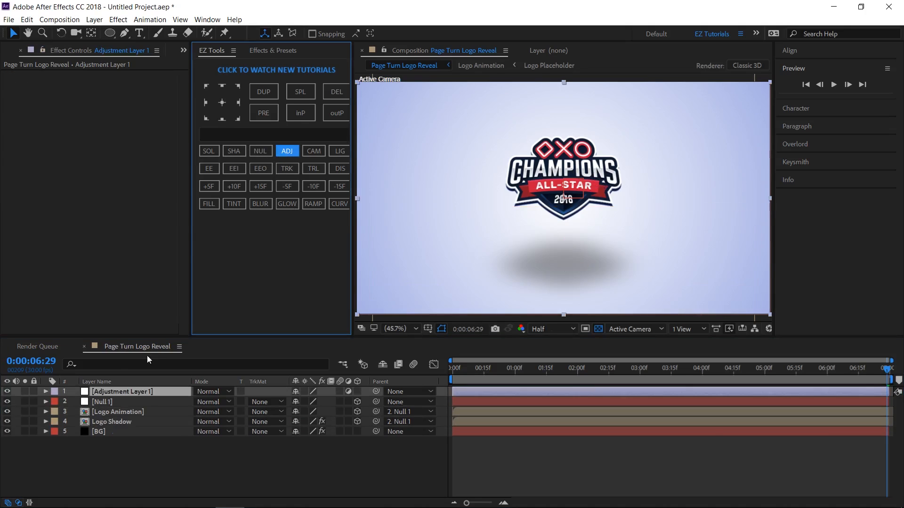
{"action": "double_click", "coordinate": [122, 392]}
{"action": "type", "text": "CC"}
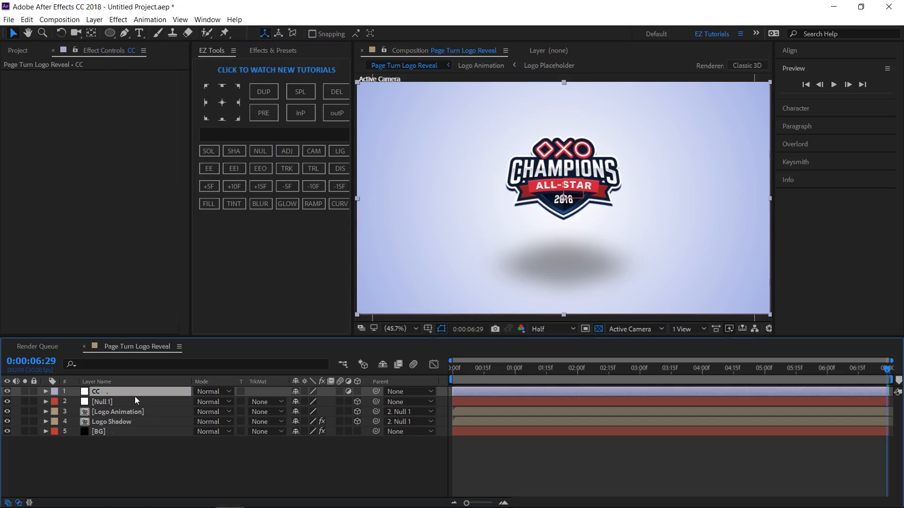
{"action": "left_click", "coordinate": [339, 204]}
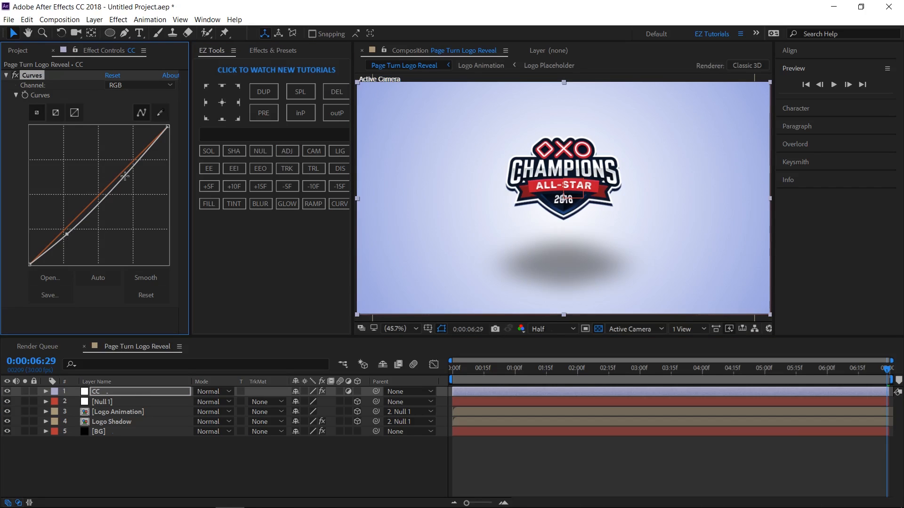
{"action": "left_click_drag", "start_coordinate": [122, 176], "coordinate": [122, 168]}
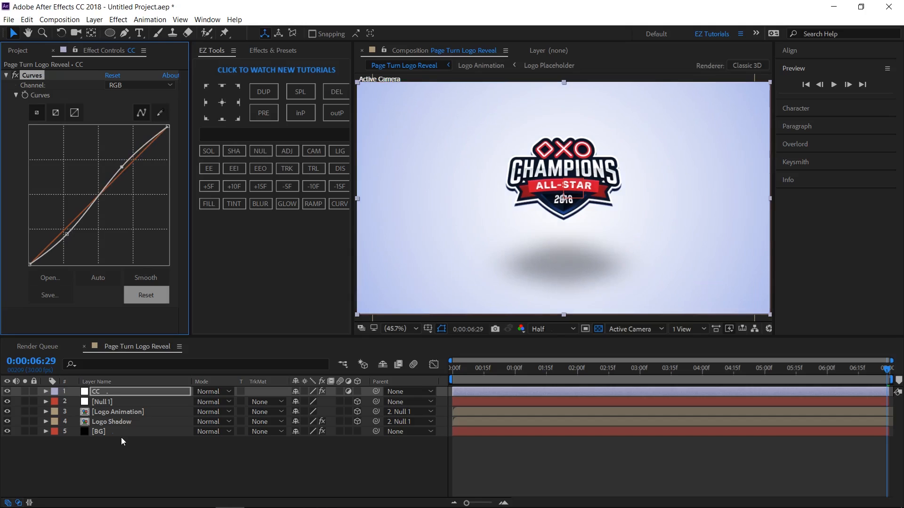
{"action": "left_click", "coordinate": [17, 51]}
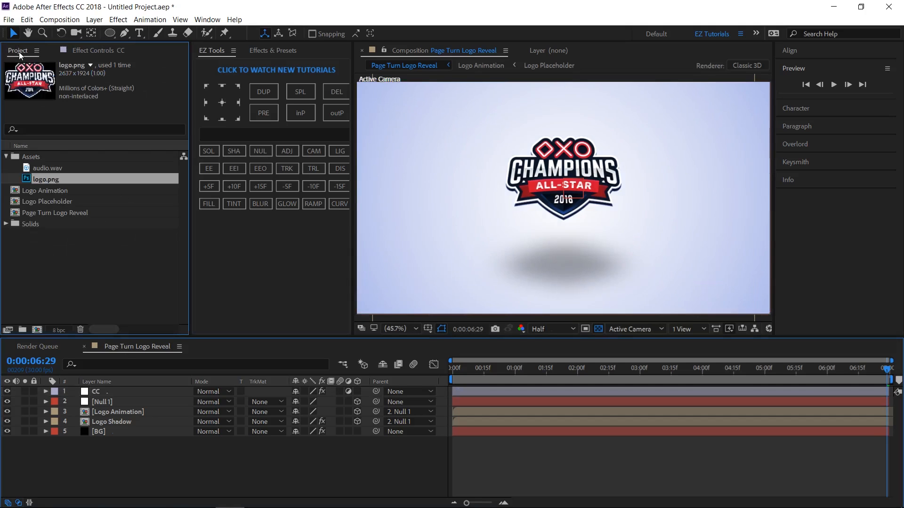
- Place audio.wav in the timeline and play the full reveal from the first frame
{"action": "left_click", "coordinate": [47, 167]}
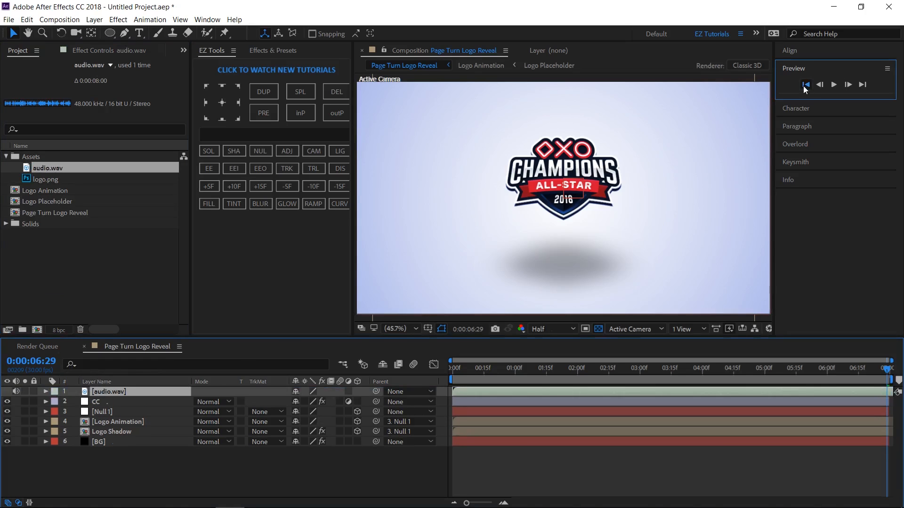
{"action": "left_click", "coordinate": [806, 84]}
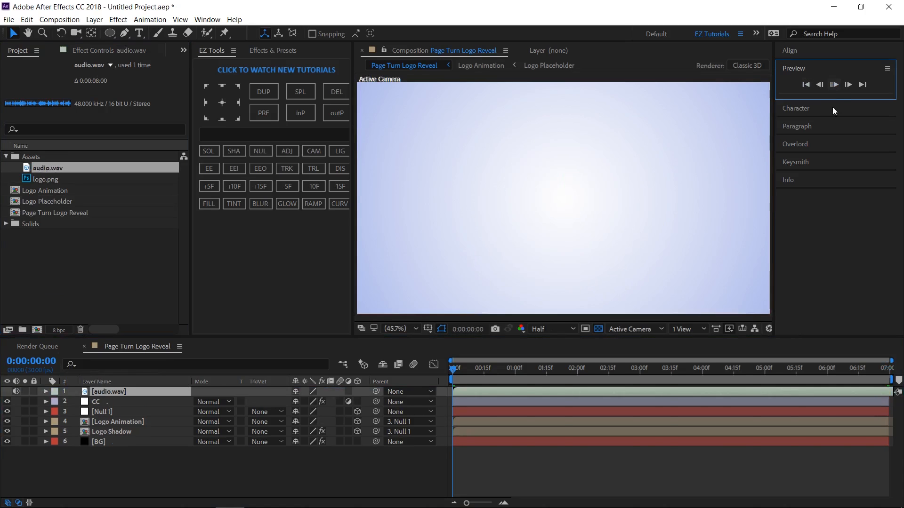
{"action": "left_click", "coordinate": [833, 83]}
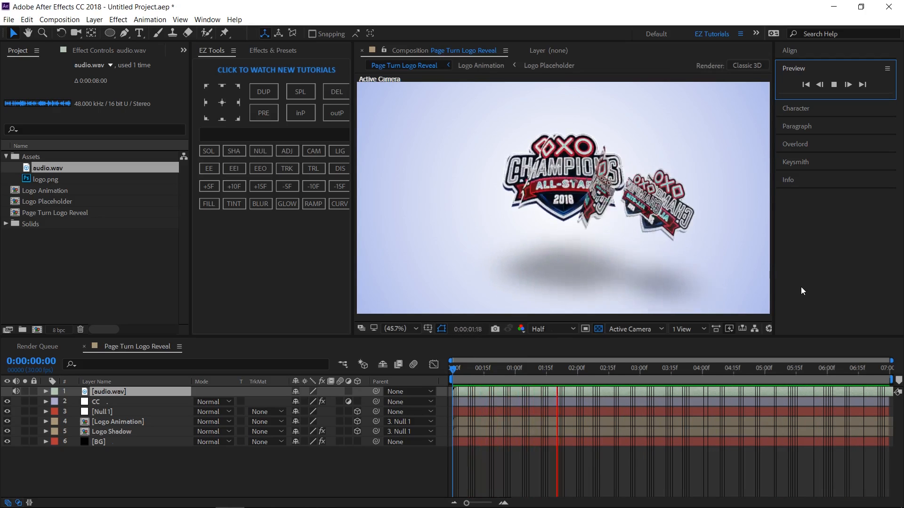
{"action": "left_click", "coordinate": [678, 368]}
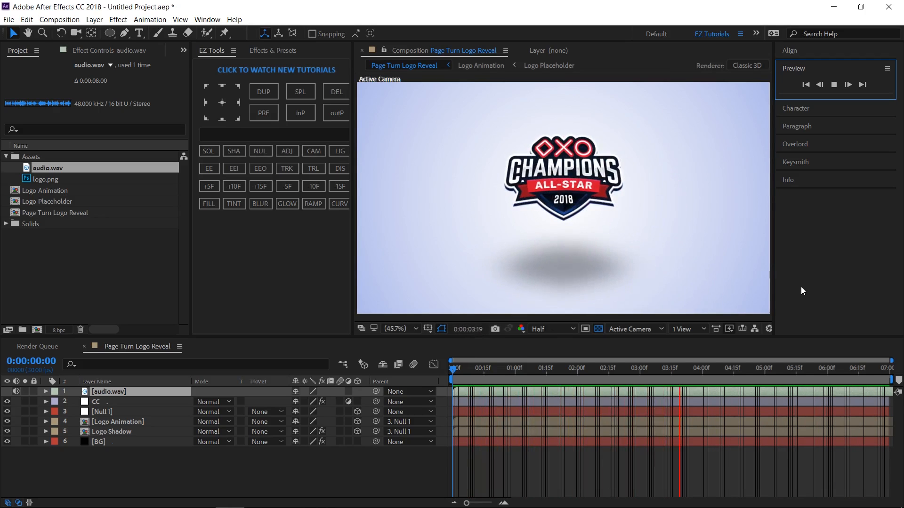